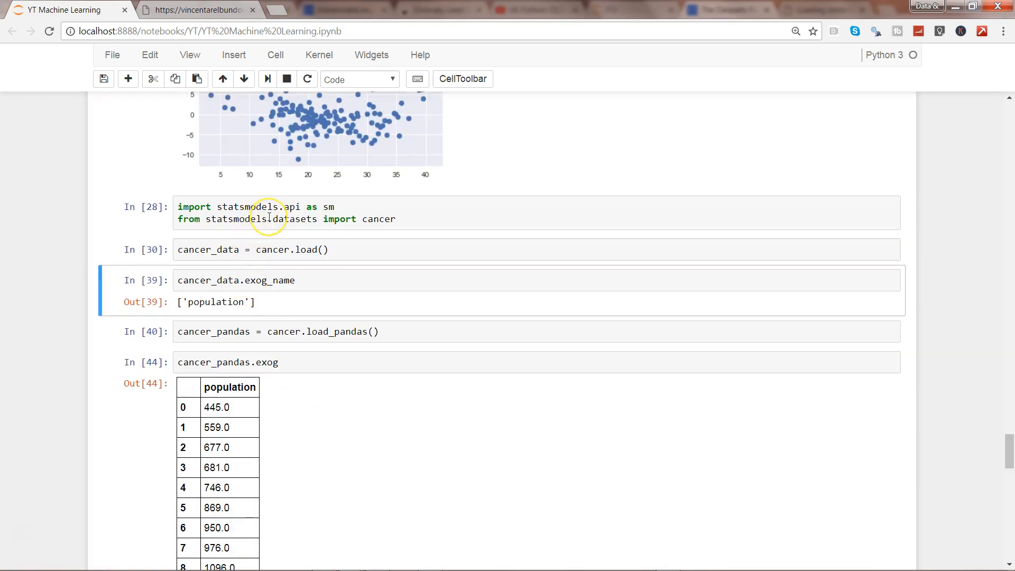
- Re-run the statsmodels import cell and review the end of the 301-row population table
click(272, 219)
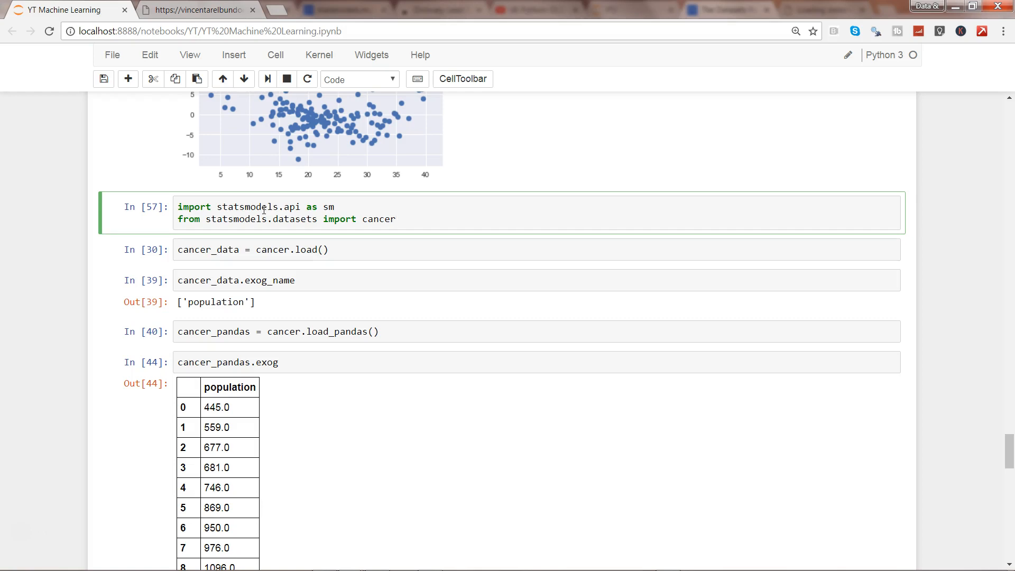
mouse_move(924, 383)
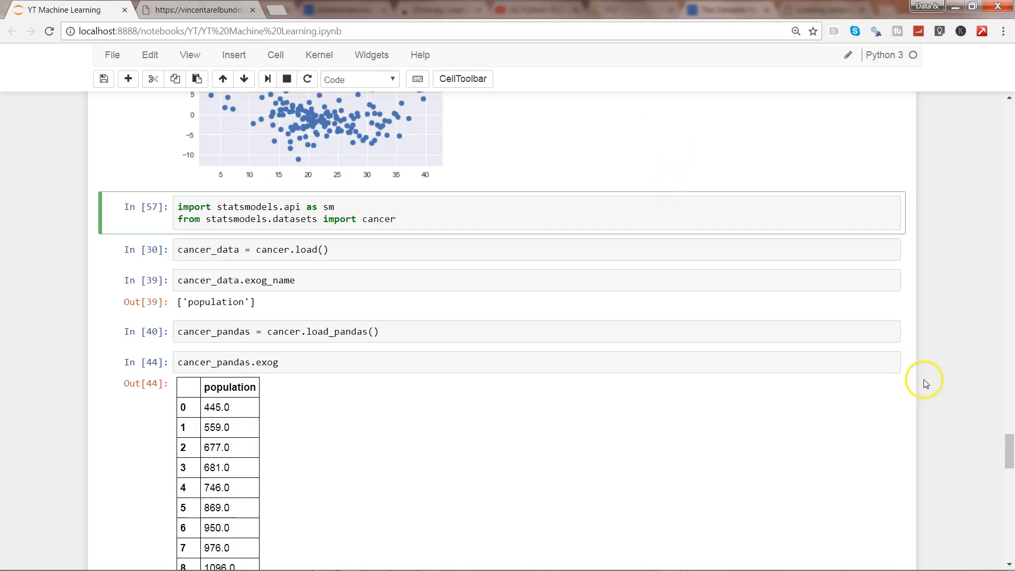
scroll(down, 3)
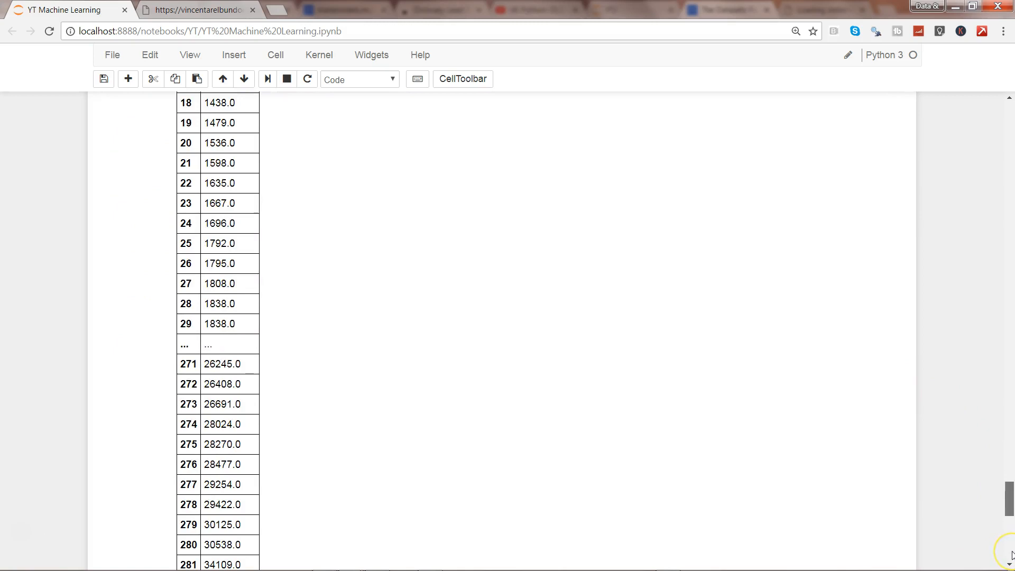
scroll(down, 3)
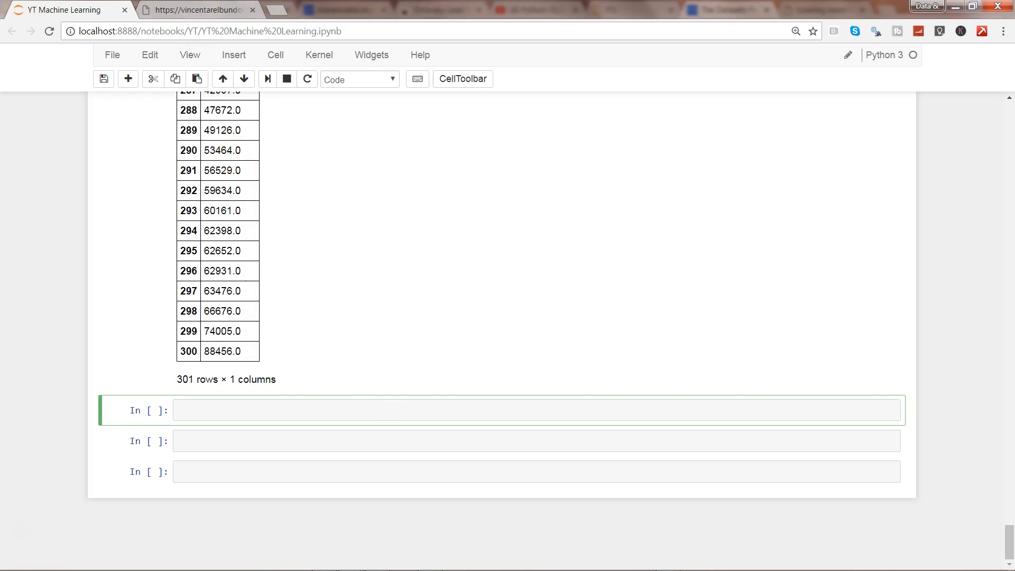
click(197, 10)
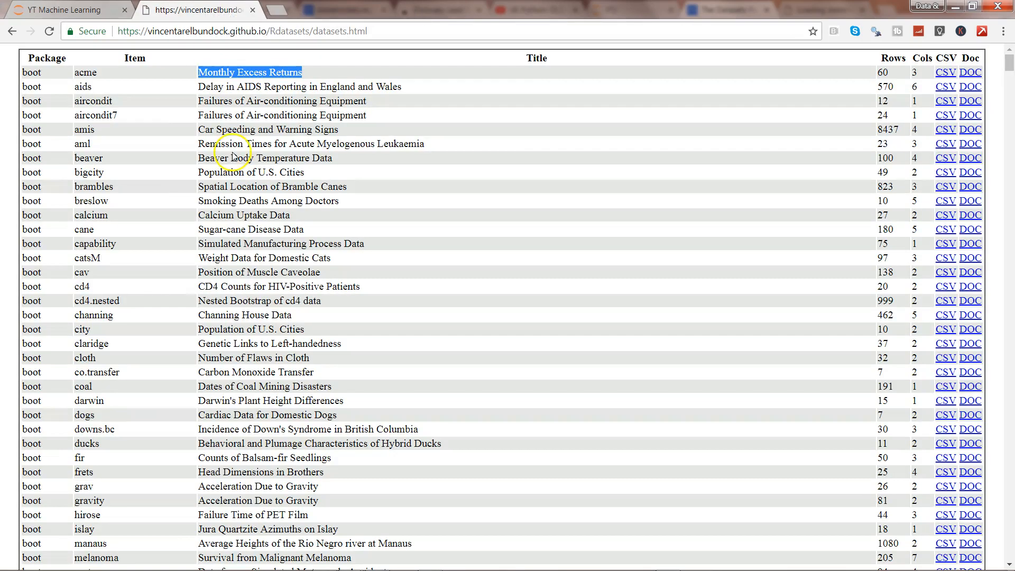
click(226, 31)
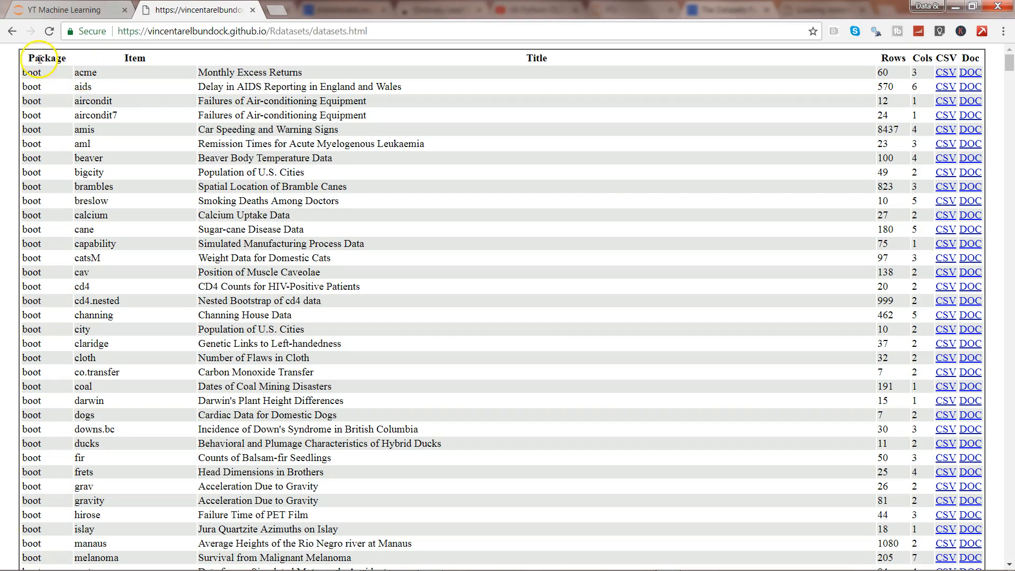
double_click(45, 57)
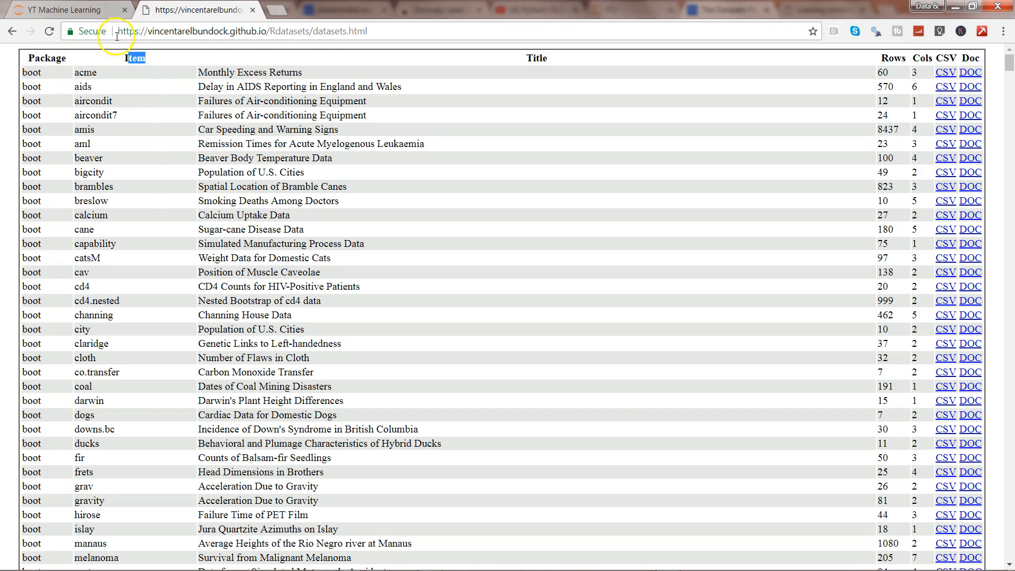
mouse_move(95, 83)
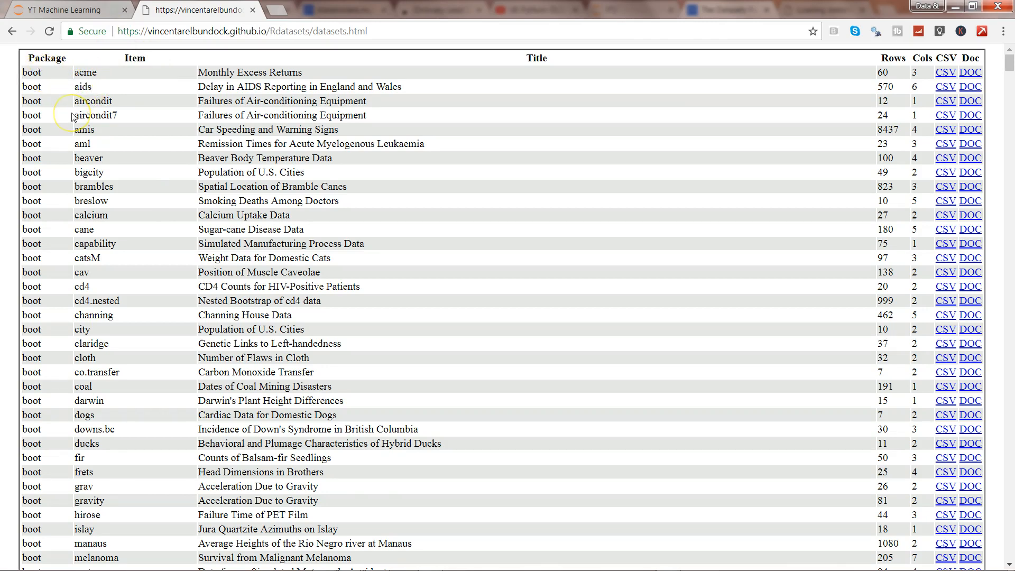
scroll(down, 3)
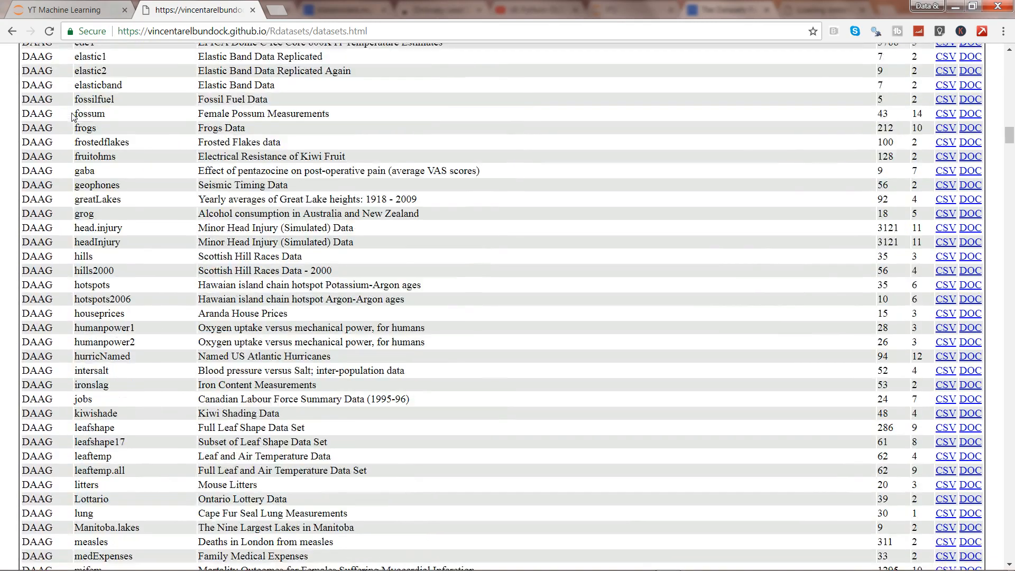
scroll(down, 3)
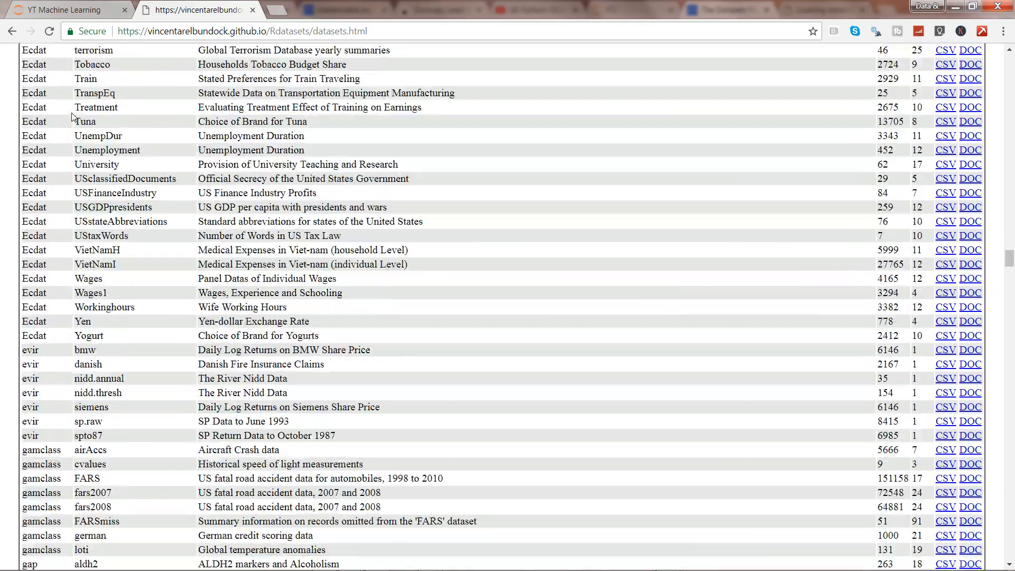
scroll(down, 3)
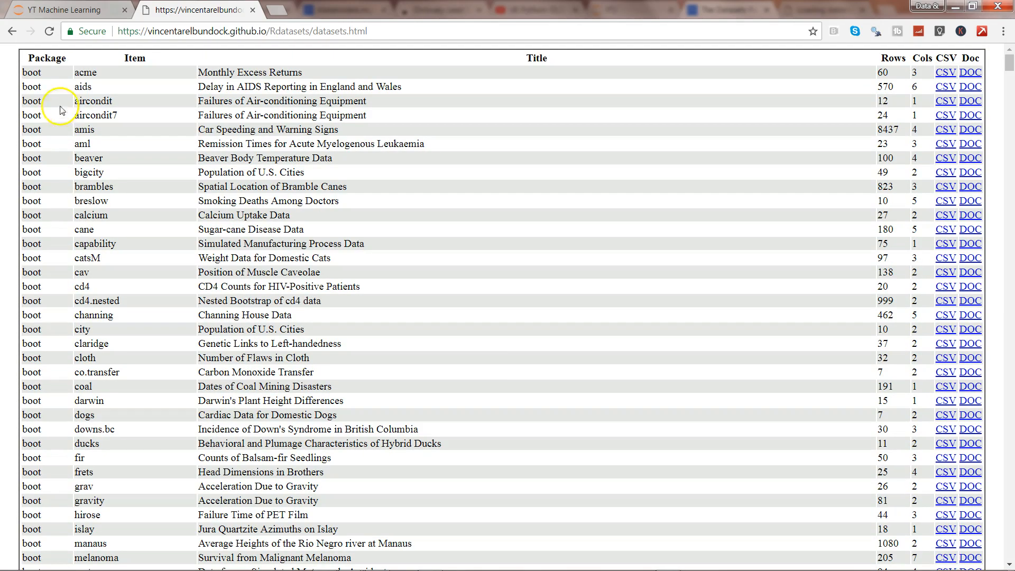
double_click(32, 72)
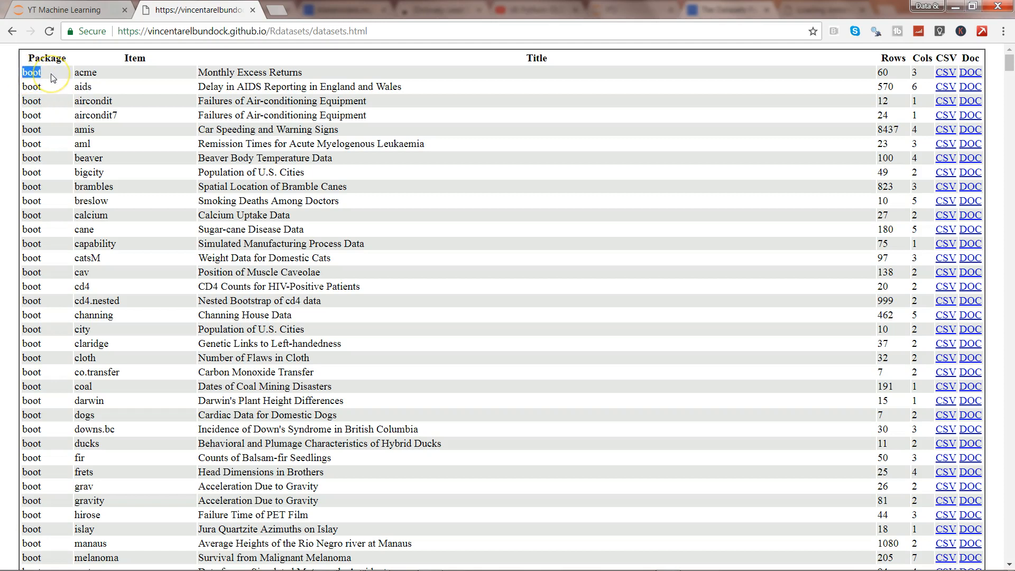
mouse_move(100, 78)
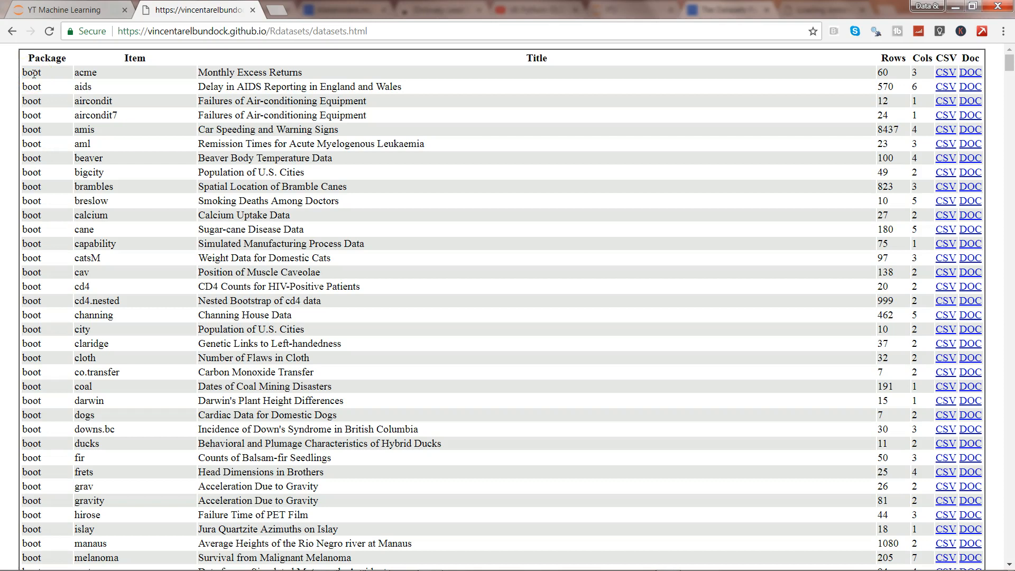
click(63, 9)
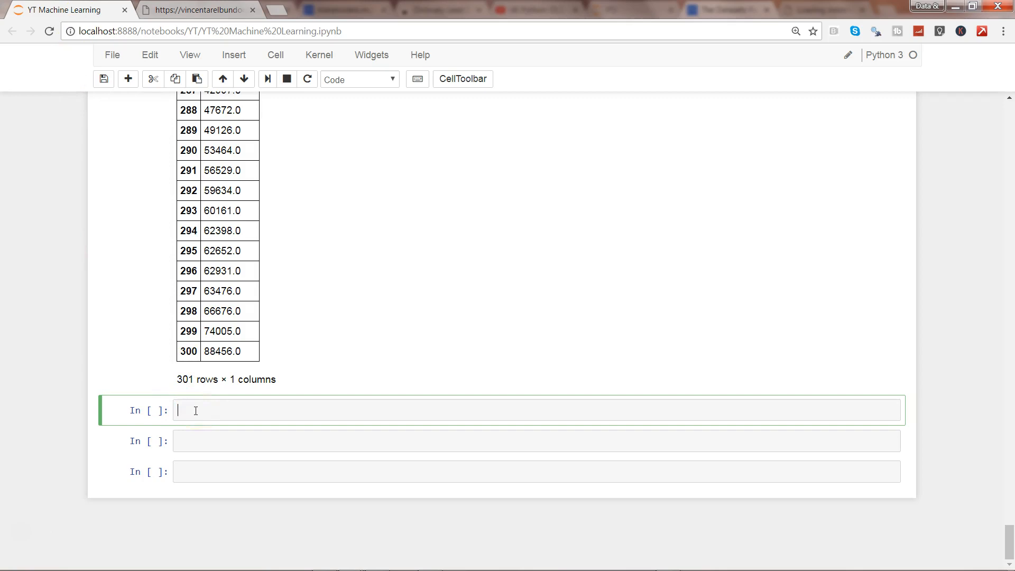
- Write 'acme = sm.datasets.get_rdataset(' in the empty cell, bringing up its parameter help
text(acme)
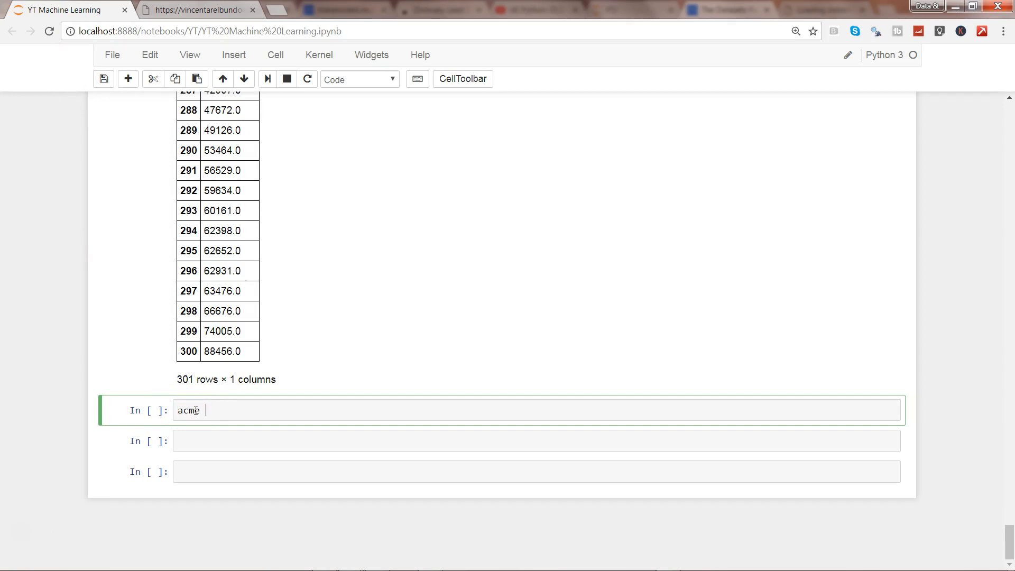
text(= sm.da)
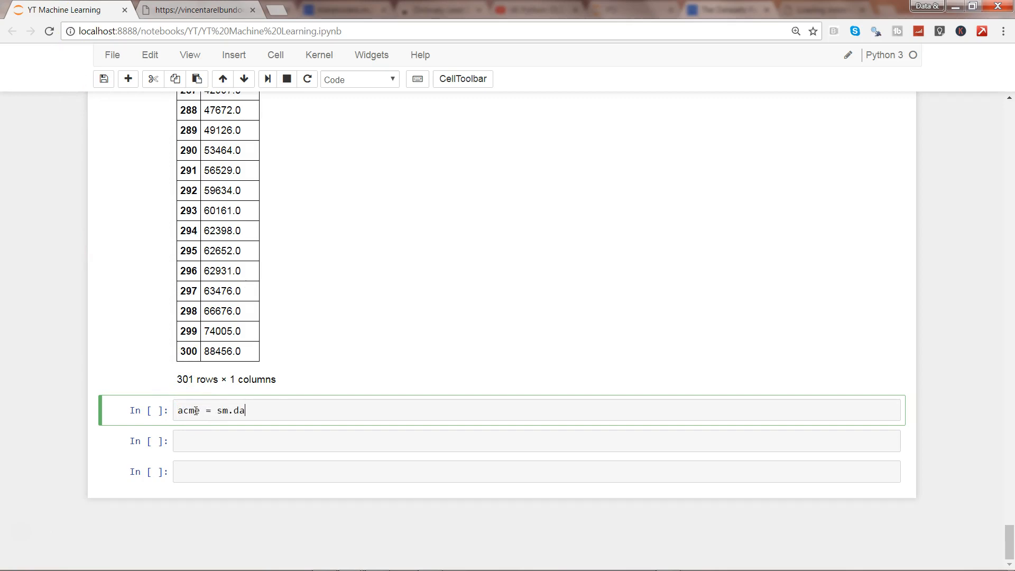
text(tasets.ge)
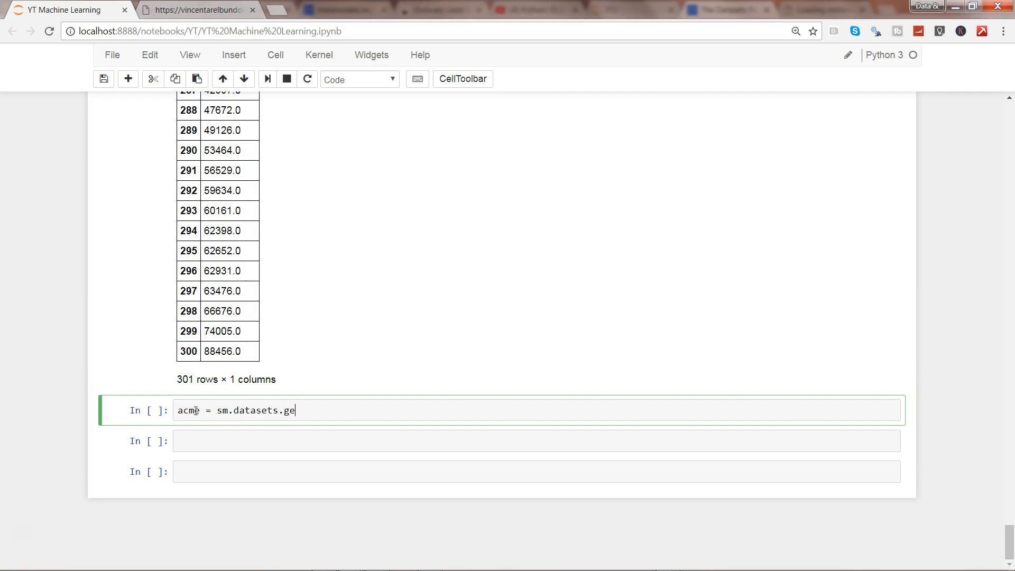
text(t_rdataset)
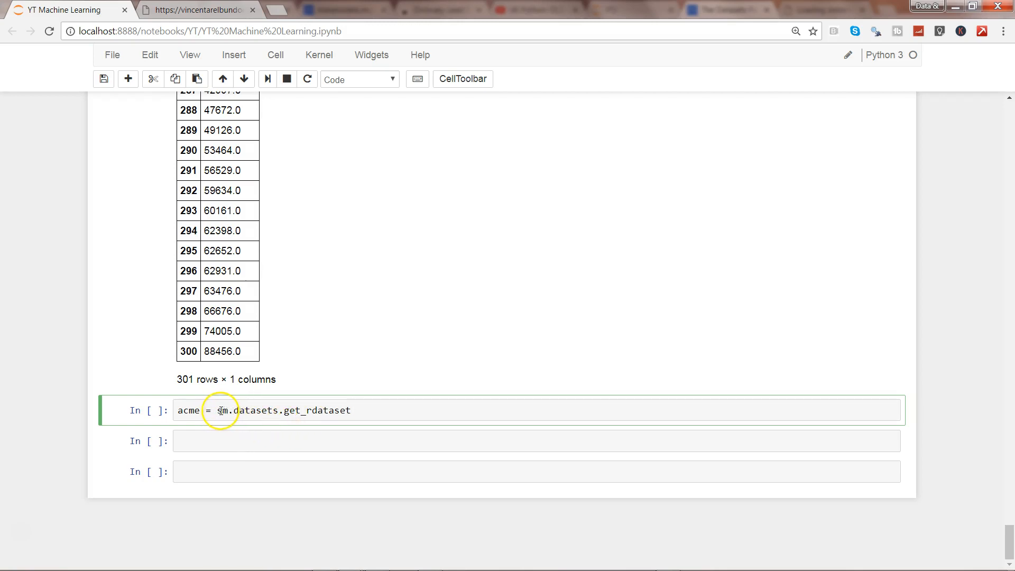
double_click(256, 410)
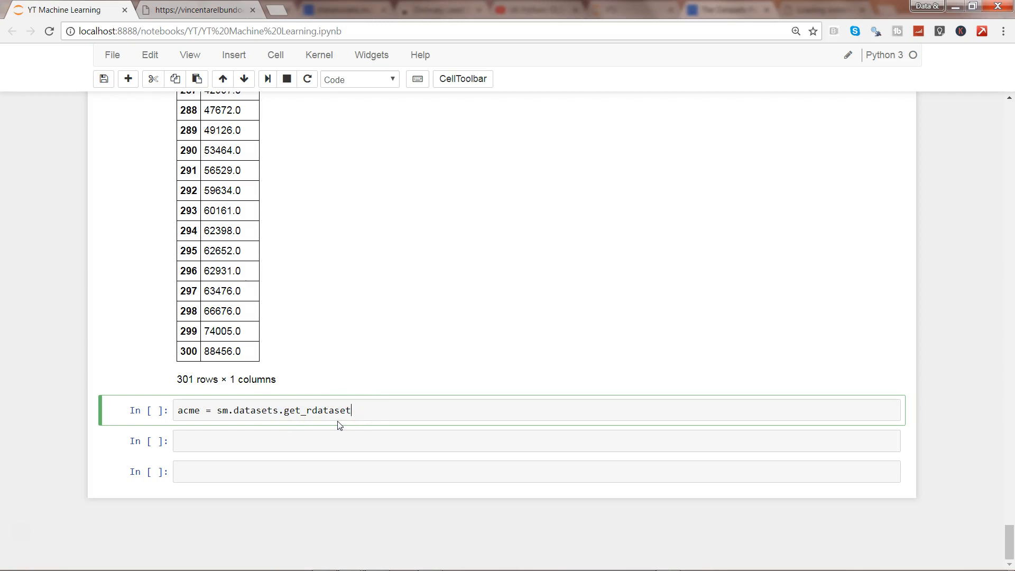
text(())
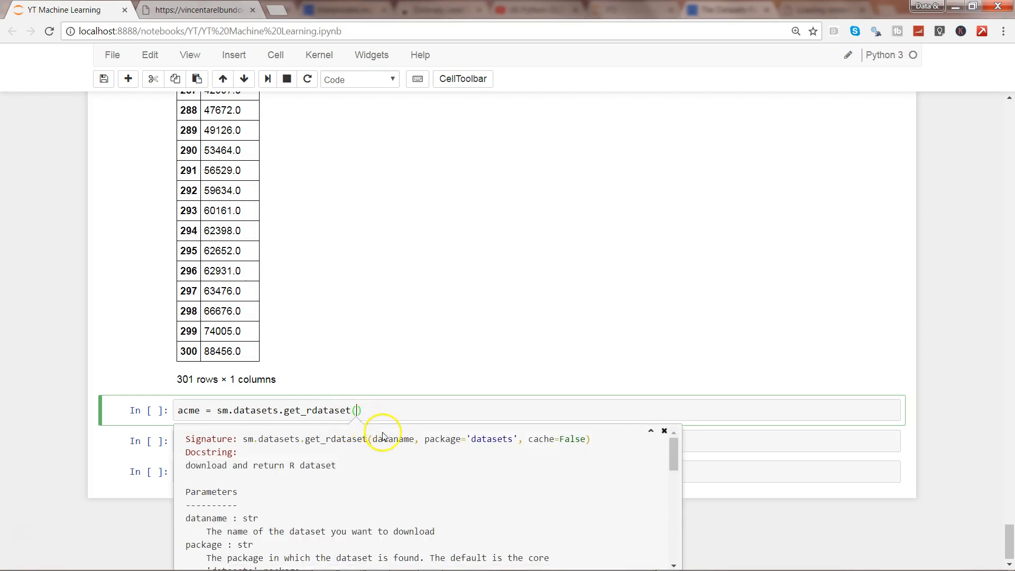
mouse_move(406, 440)
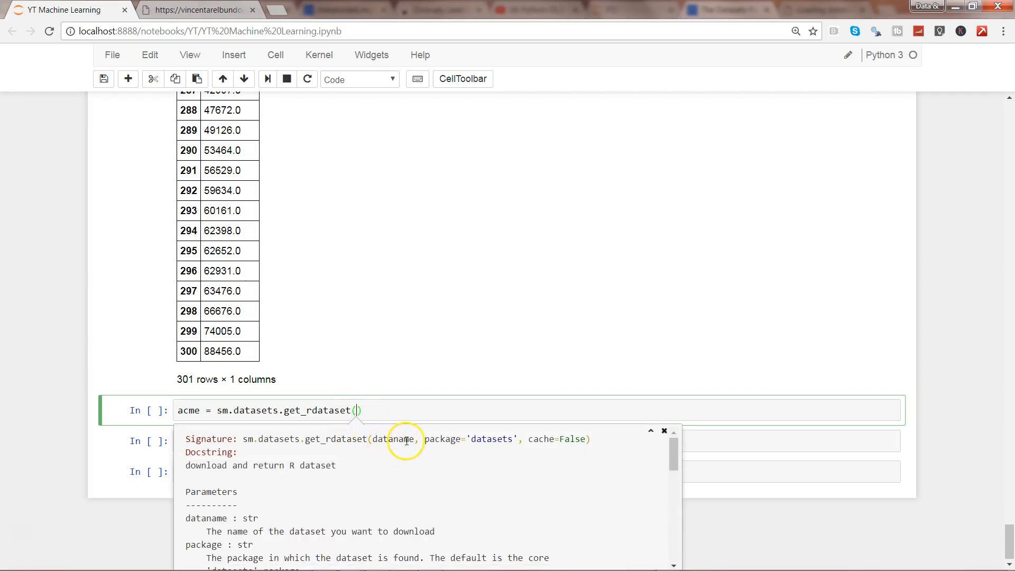
mouse_move(449, 442)
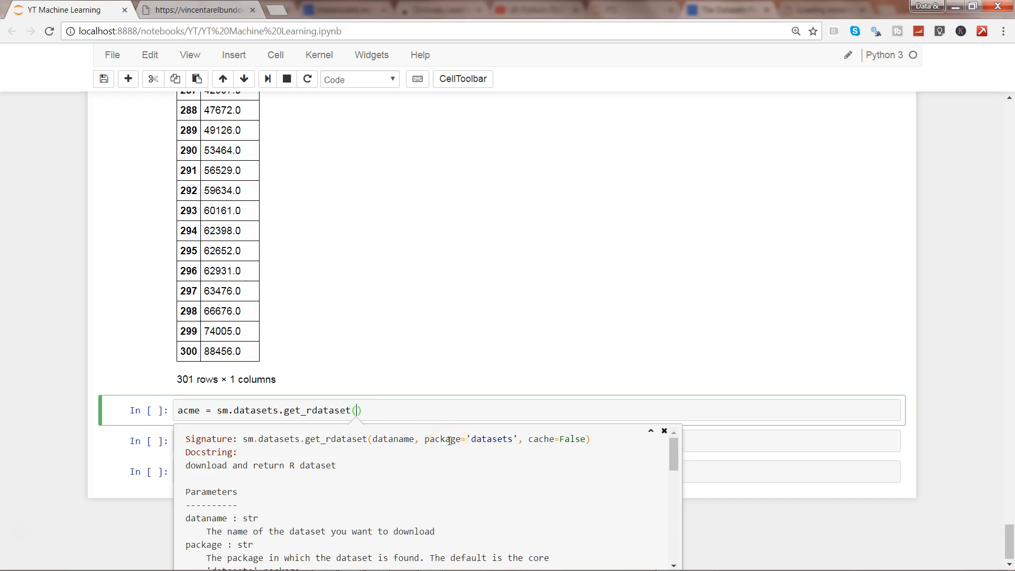
mouse_move(412, 435)
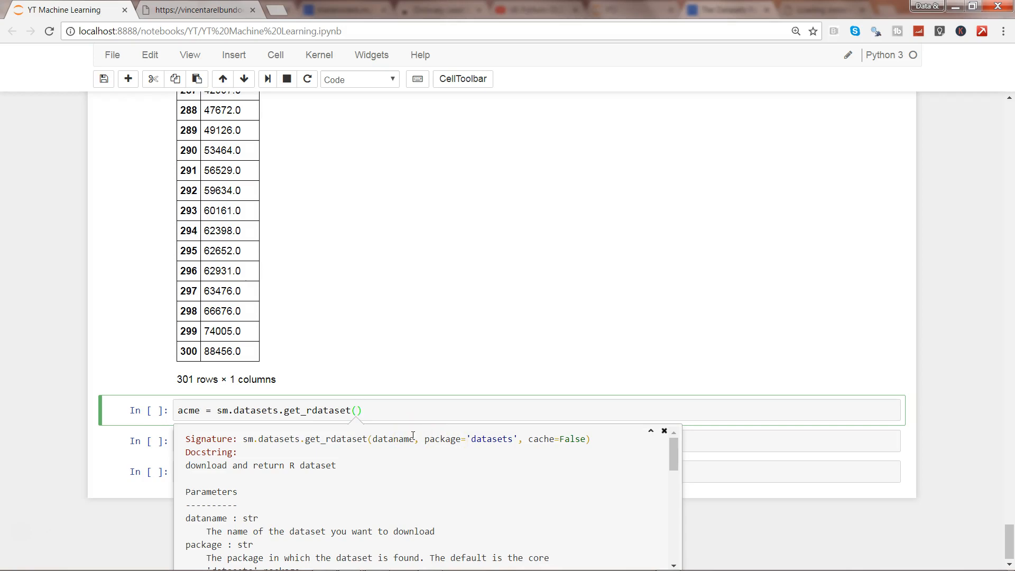
- Complete the call as get_rdataset('acme','boot') and run it to load acme
text('acme')
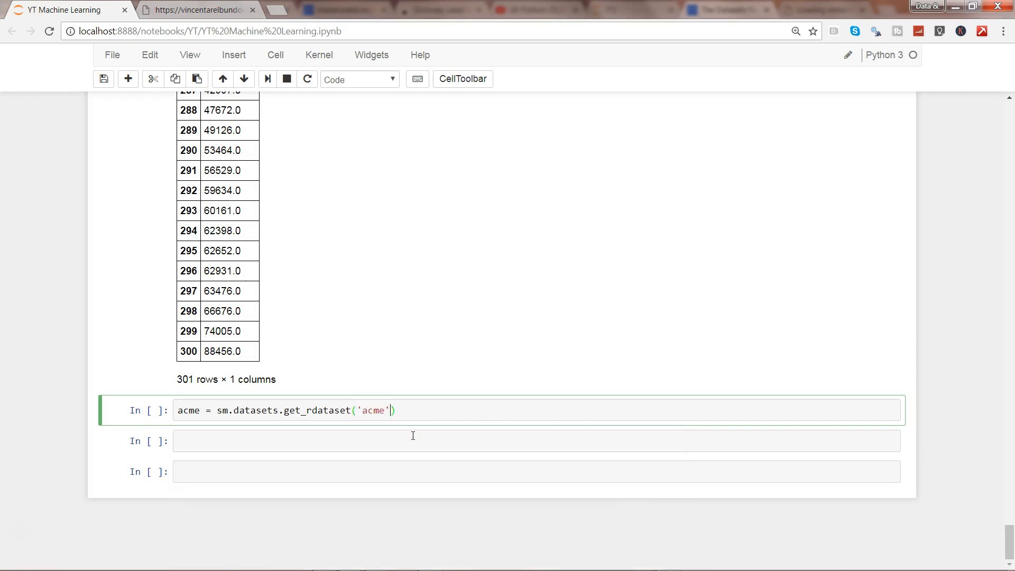
text(,'boo)
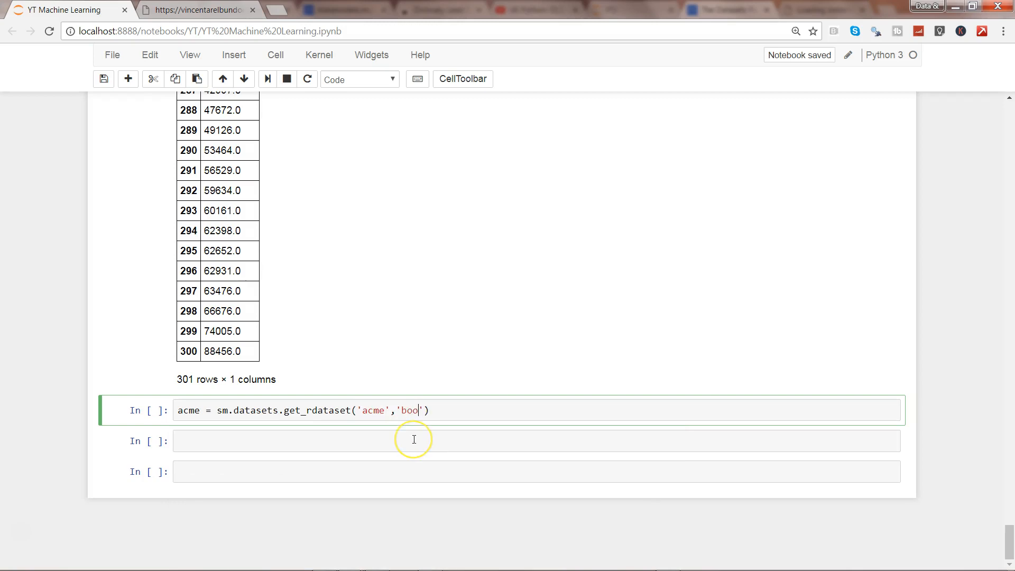
text(t)
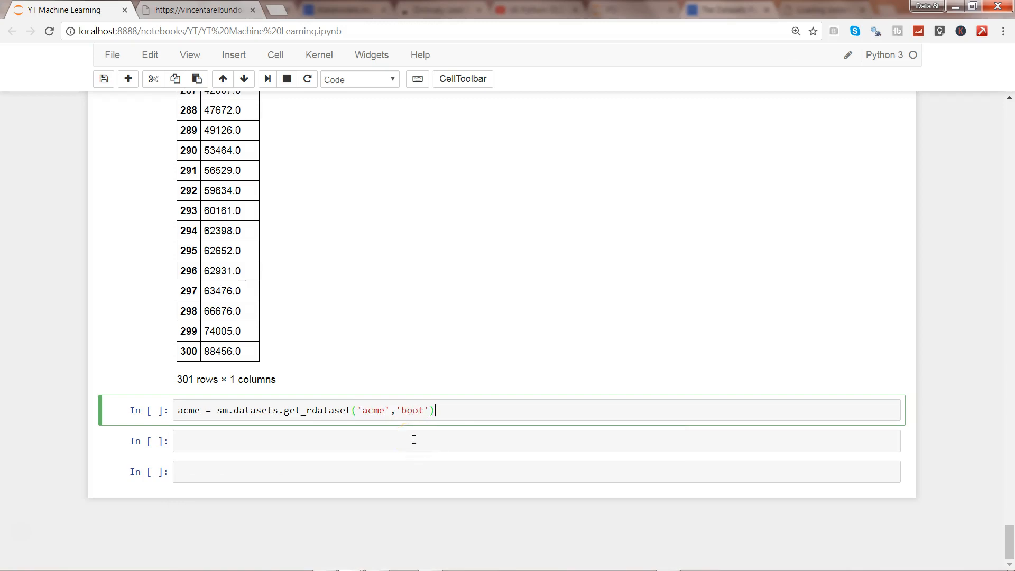
key(Shift+Enter)
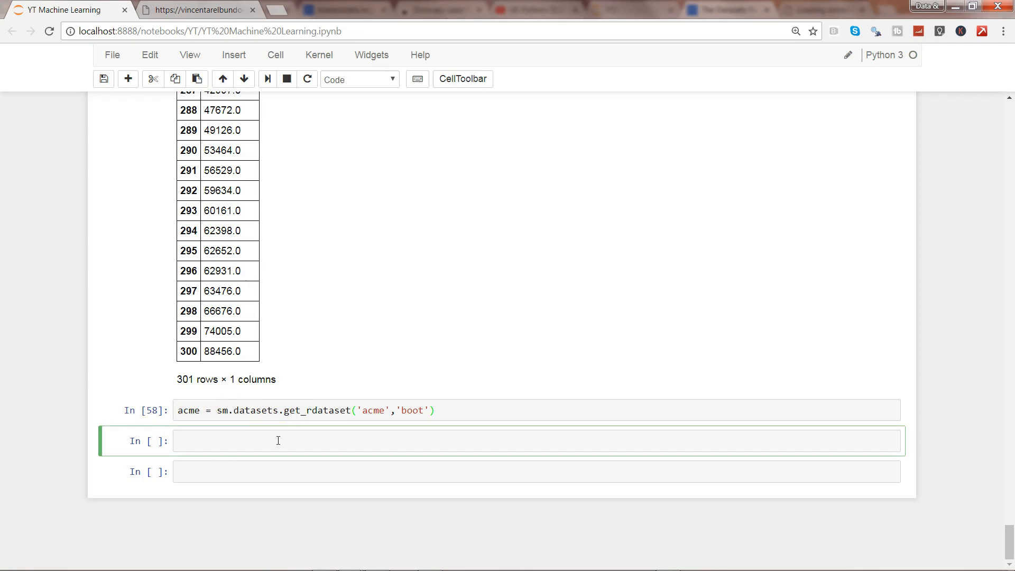
- Display acme.data with its month, market and acme columns, then change the line to 'acme._'
text(acme.dat)
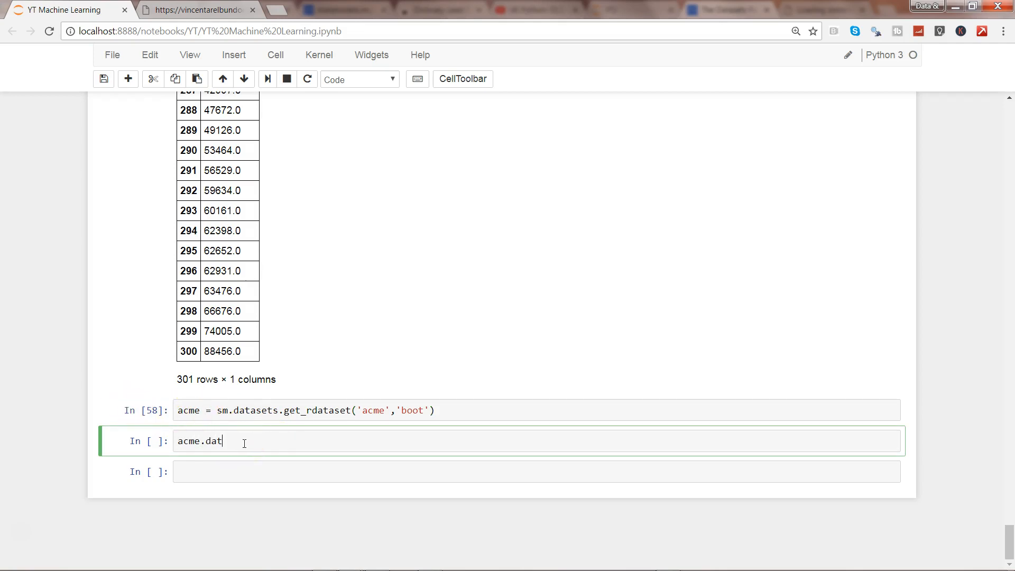
text(a)
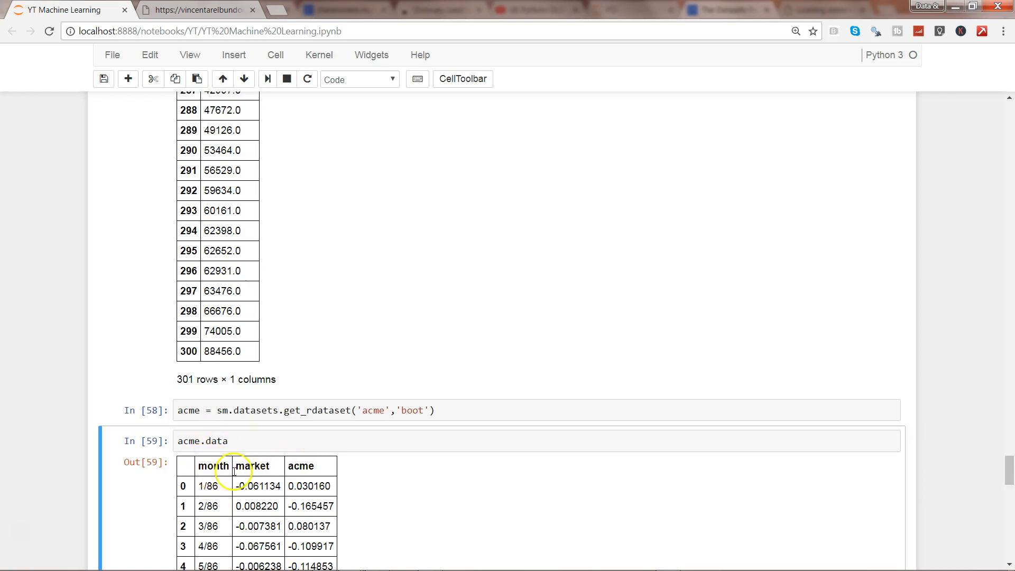
mouse_move(298, 461)
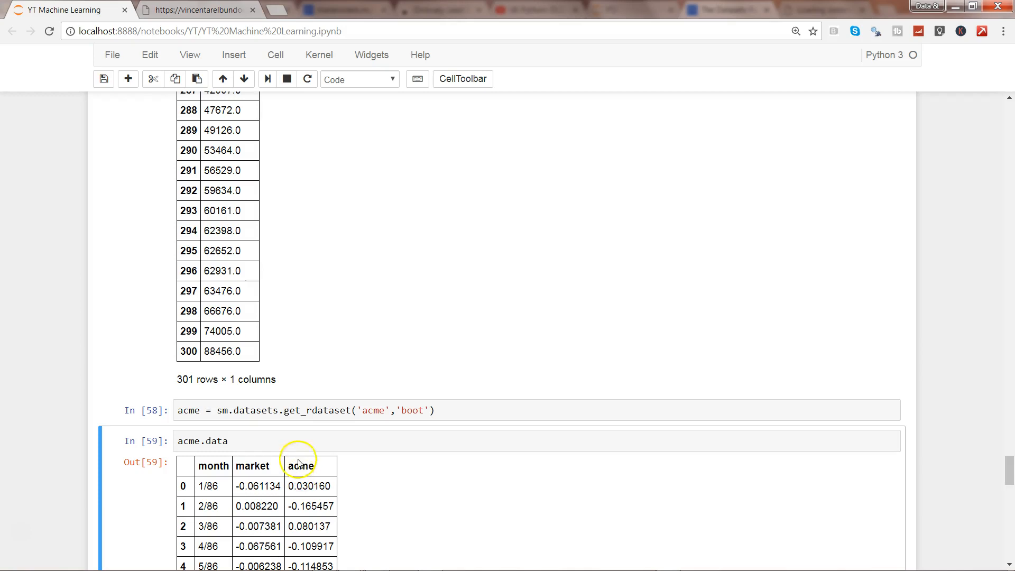
click(326, 442)
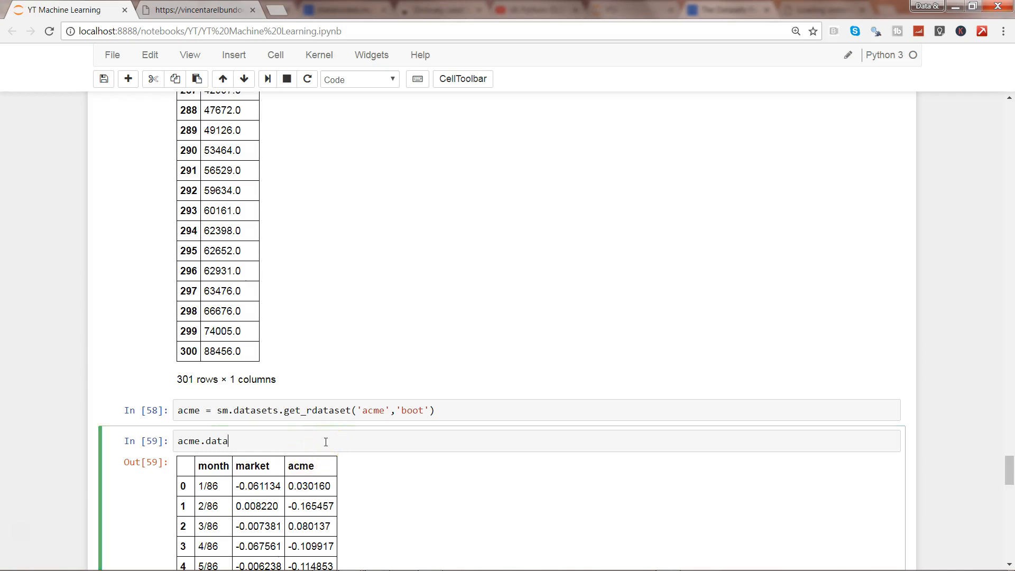
key(Backspace)
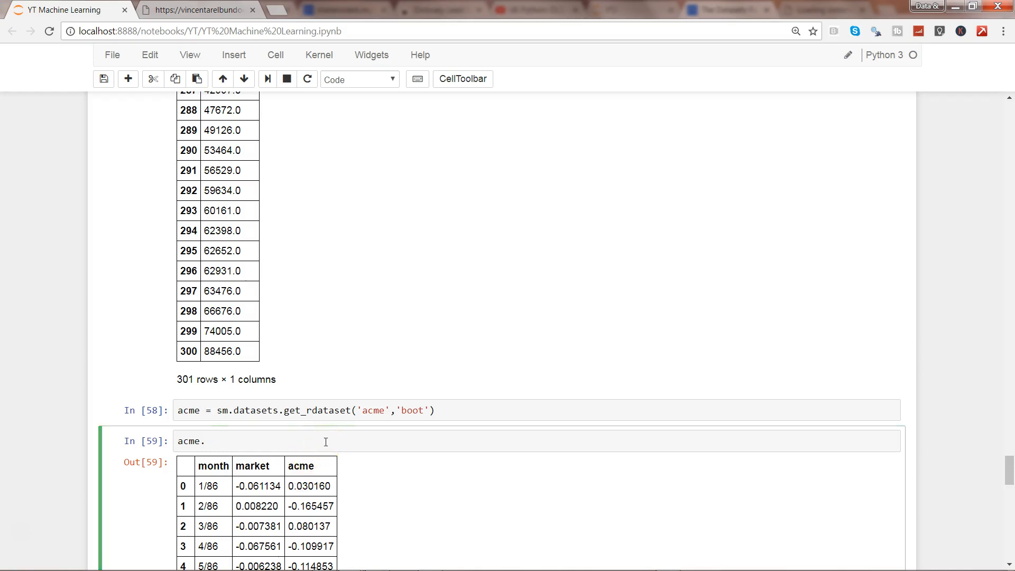
text([)
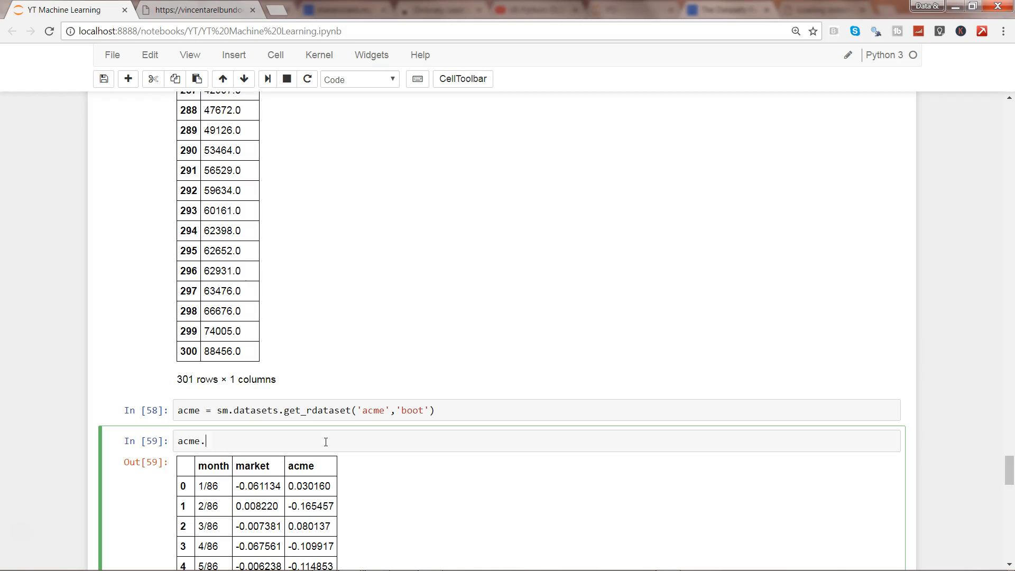
text(_)
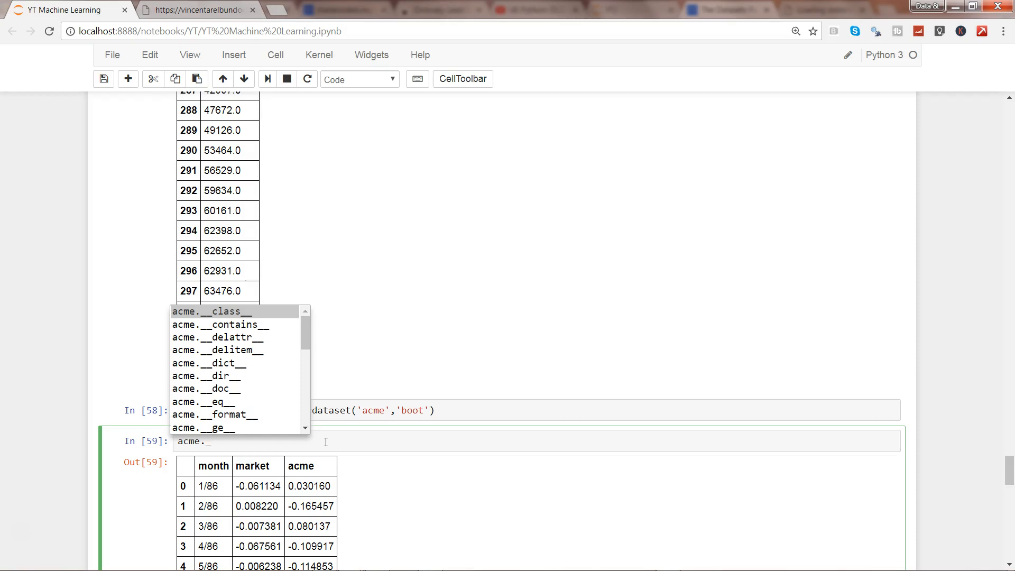
mouse_move(207, 389)
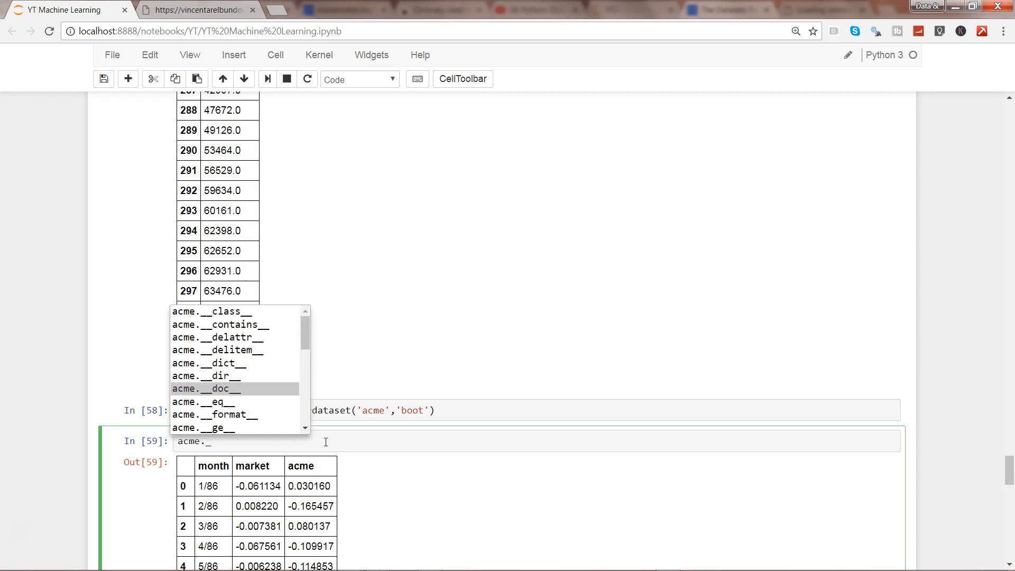
- Run print(acme.__doc__) and read the acme documentation from description to references
click(210, 389)
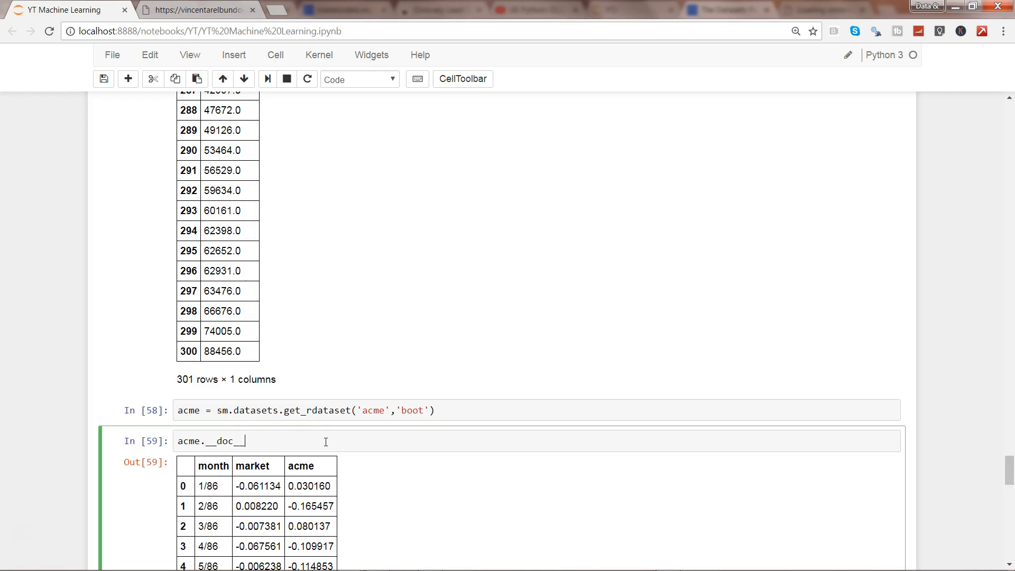
text(print()
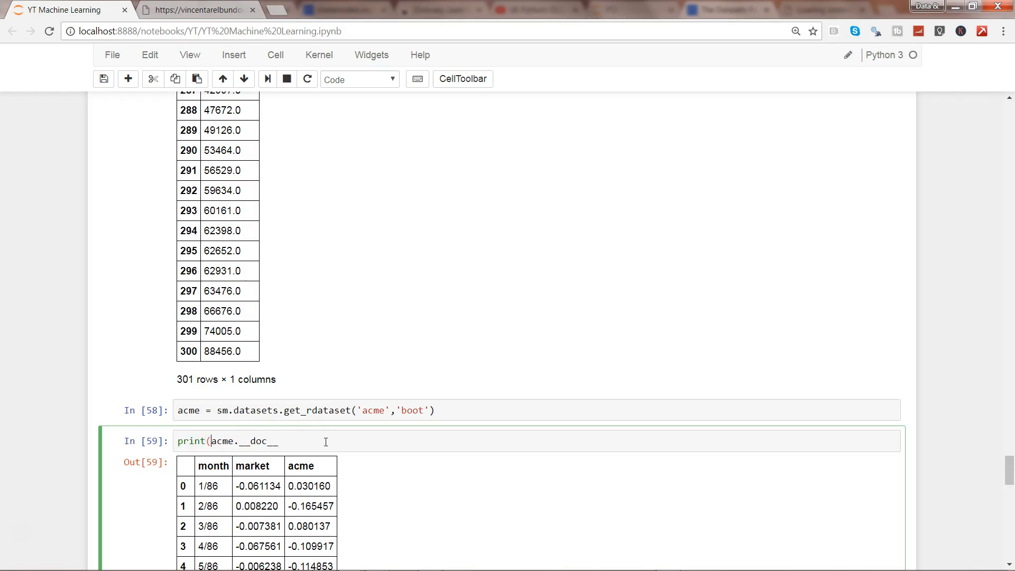
text())
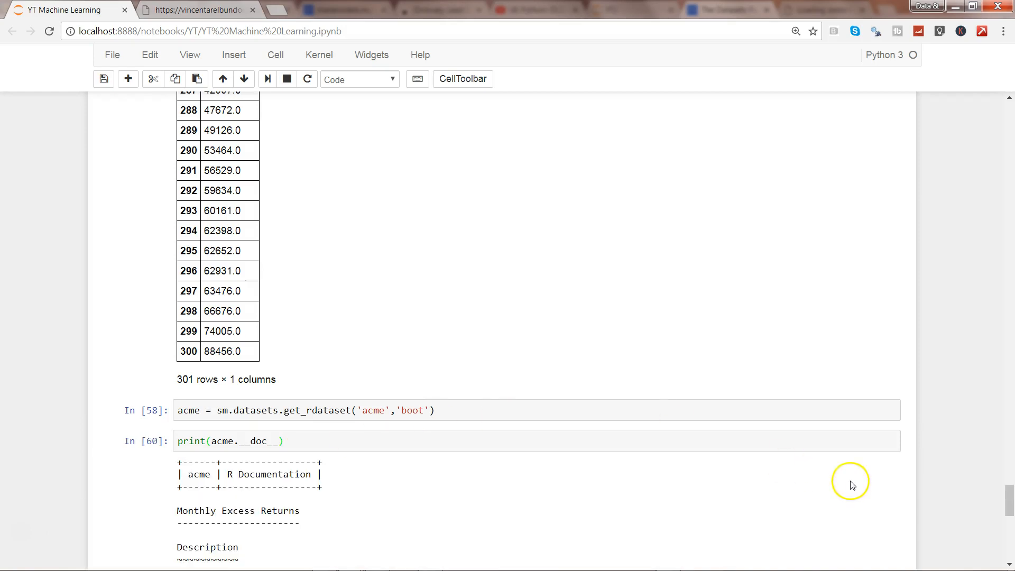
scroll(down, 3)
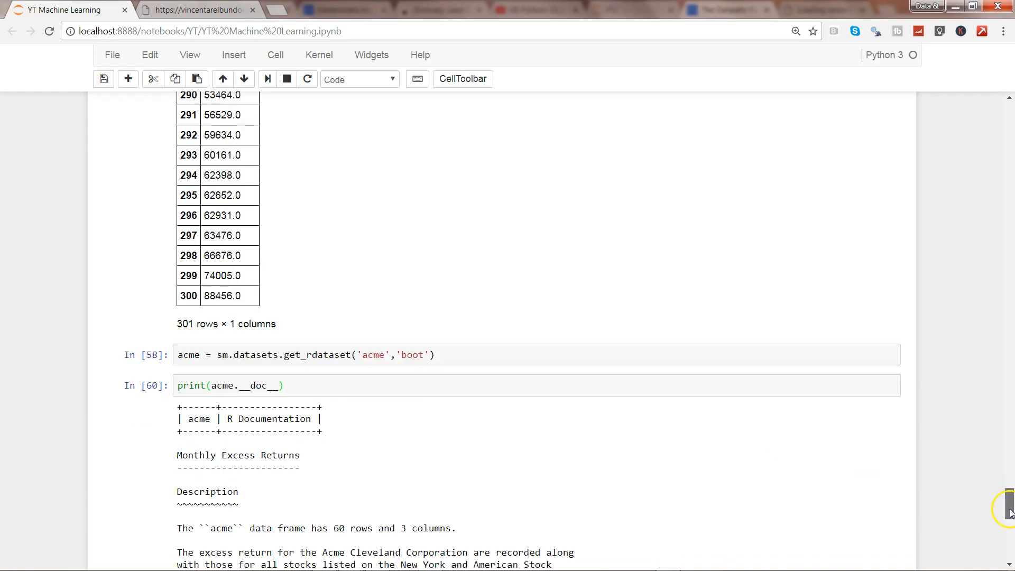
scroll(down, 3)
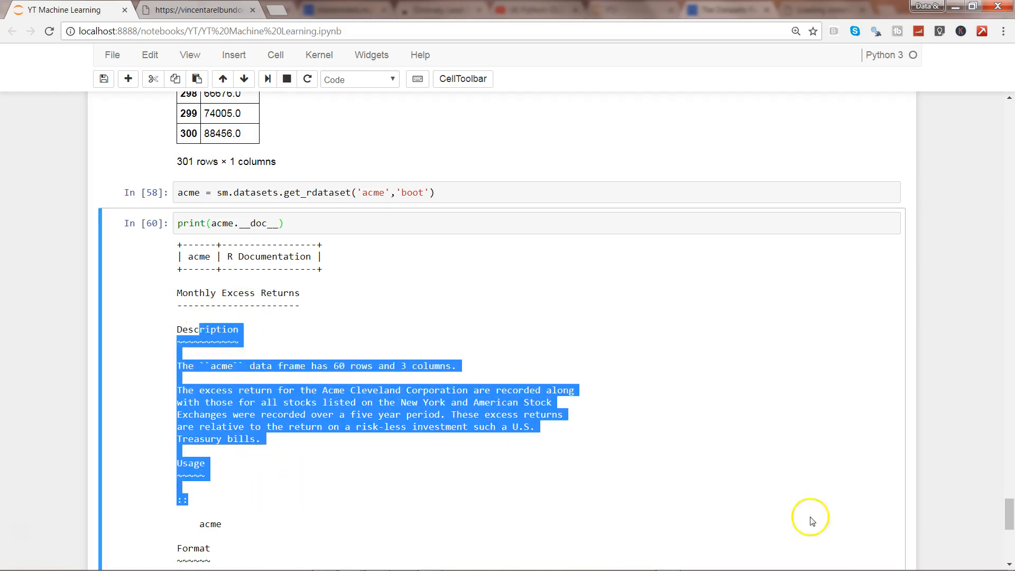
scroll(down, 3)
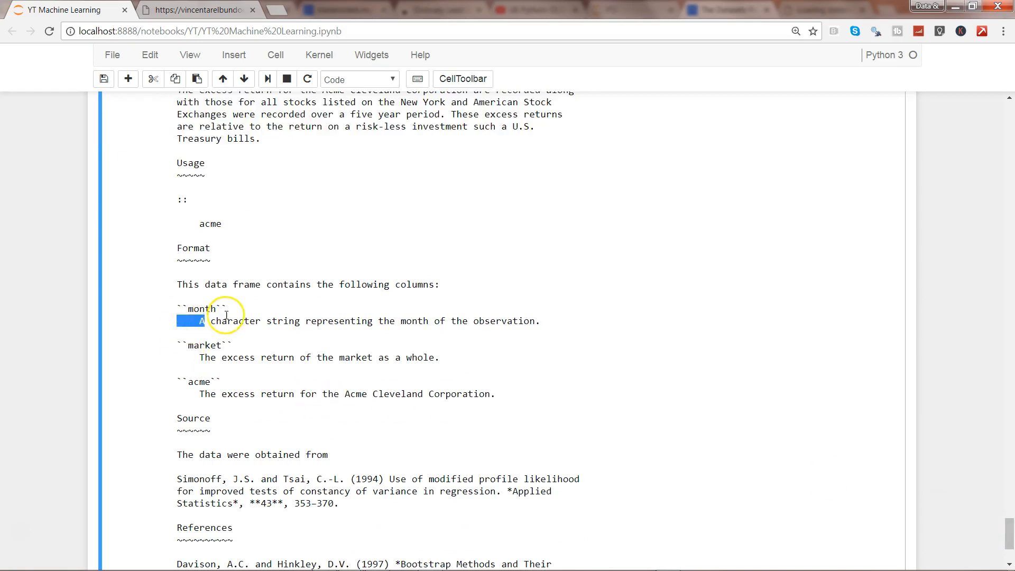
double_click(203, 382)
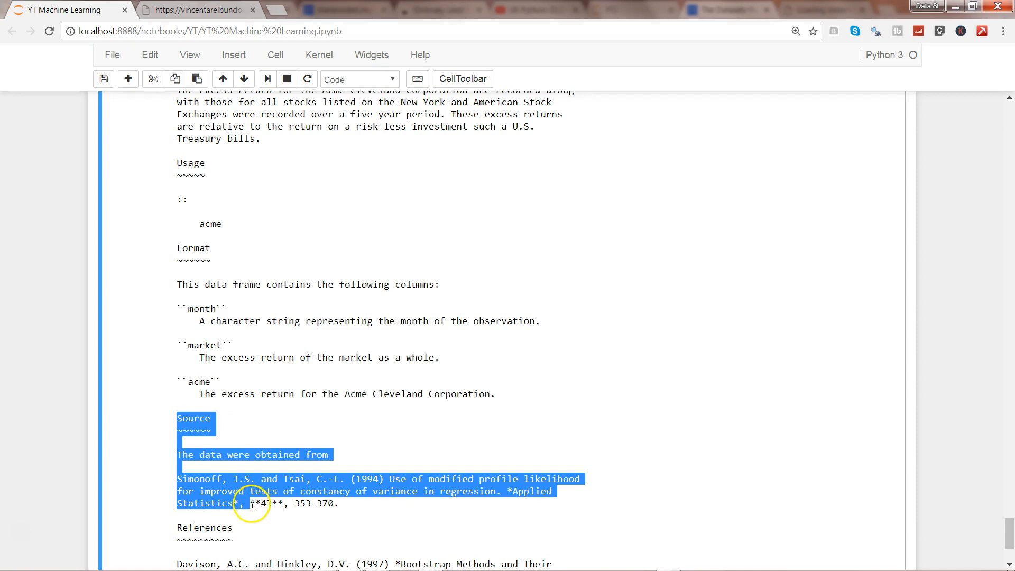
scroll(down, 3)
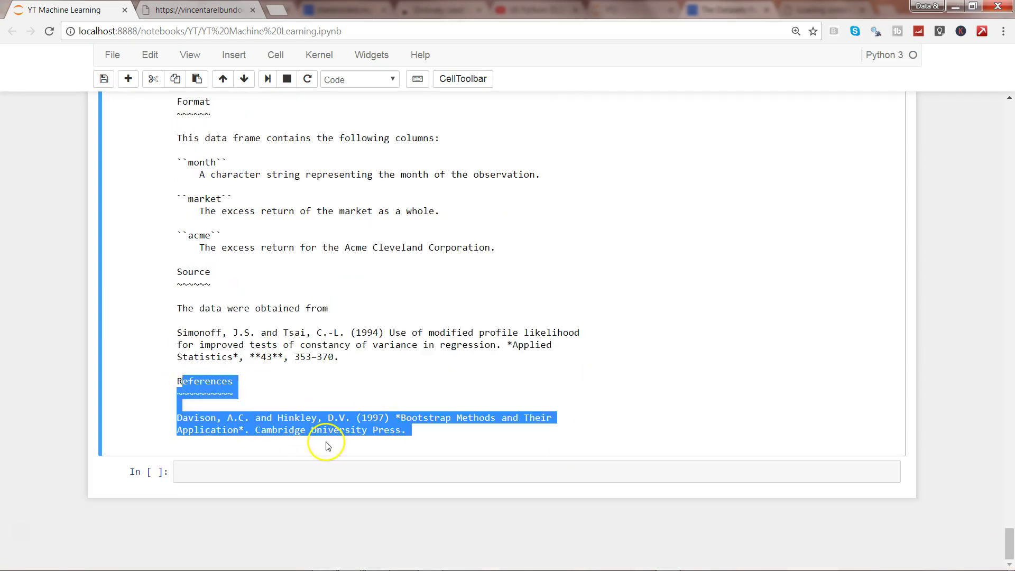
- On the Rdatasets page, locate the car package and select the dataset name Florida
click(196, 11)
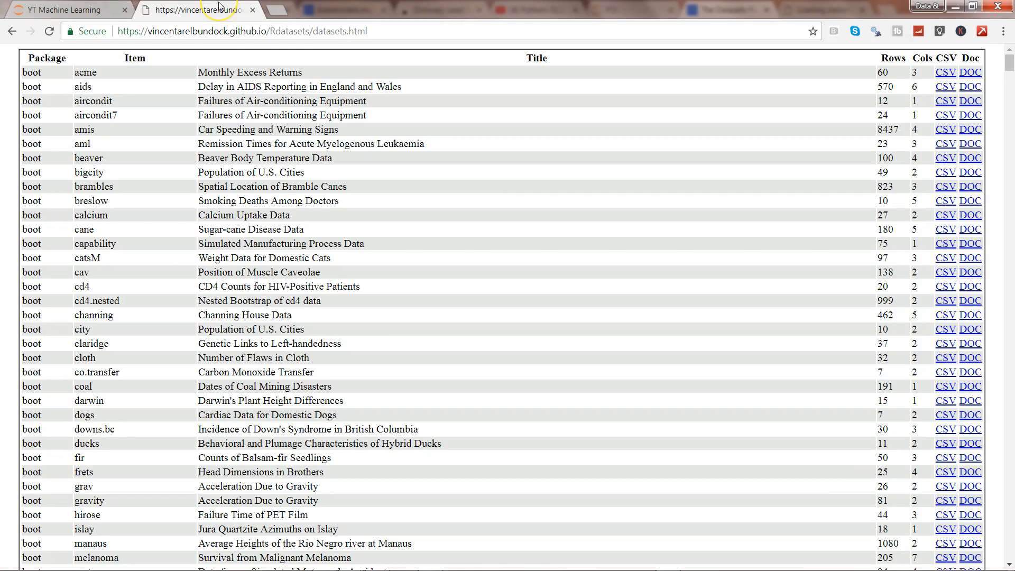
scroll(down, 3)
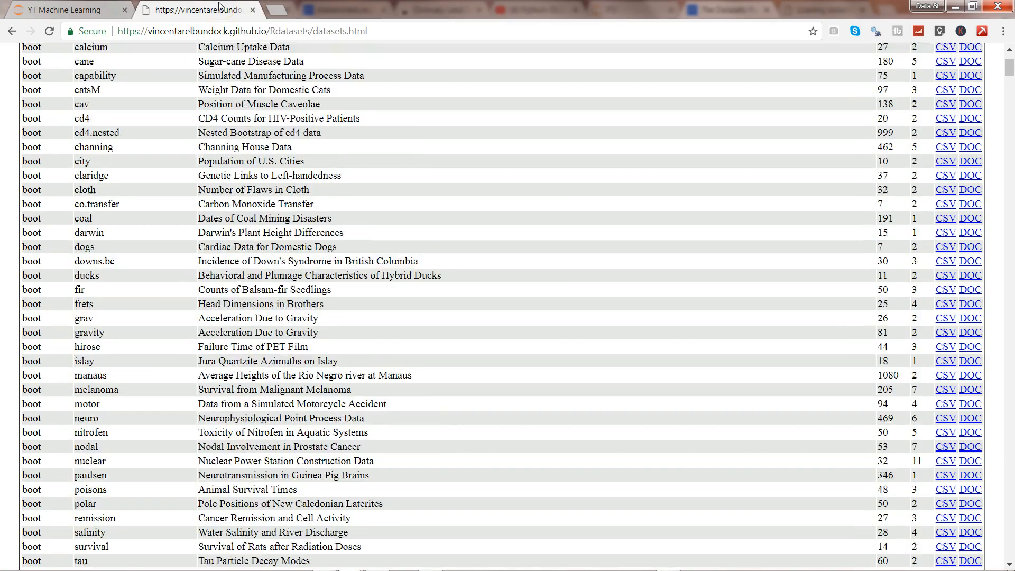
scroll(down, 3)
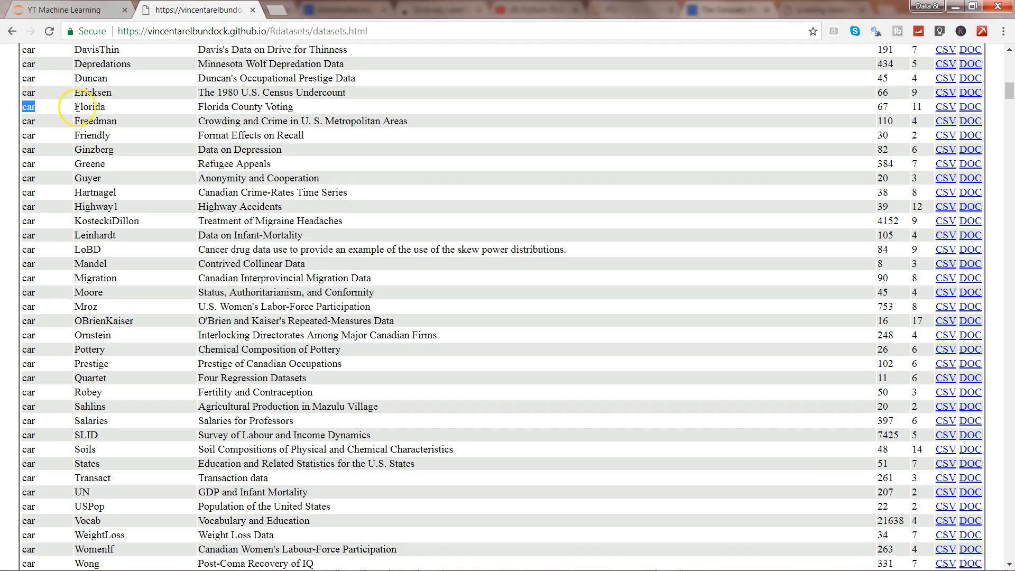
double_click(89, 105)
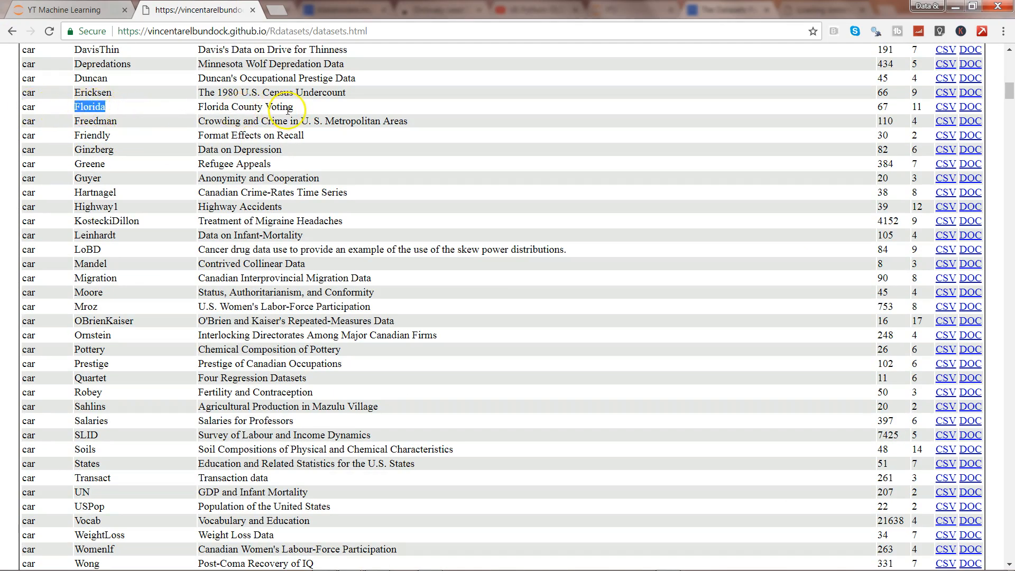
- Write and run florida = sm.datasets.get_rdataset('Florida','car') to load the Florida dataset
click(60, 9)
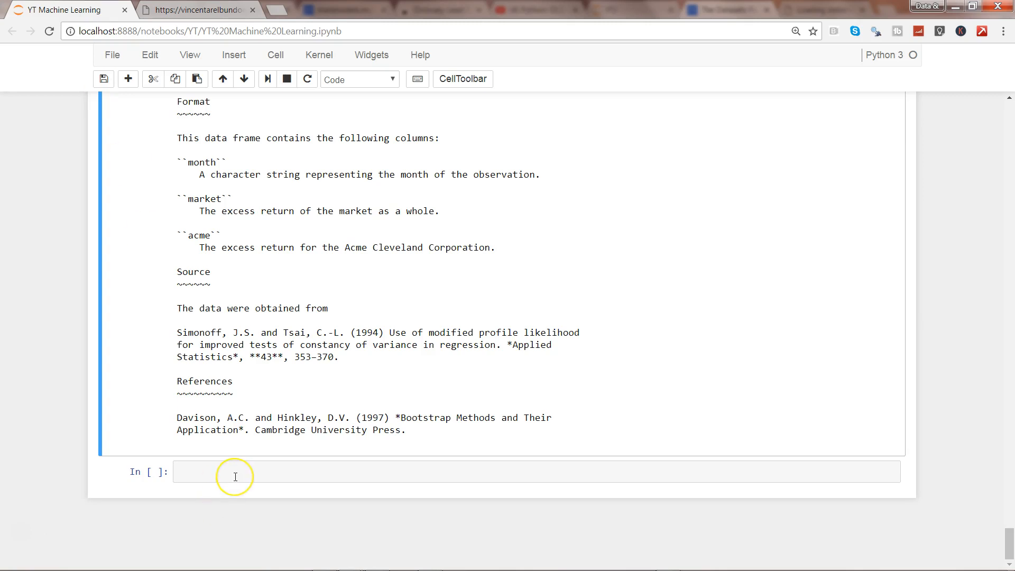
text(florida)
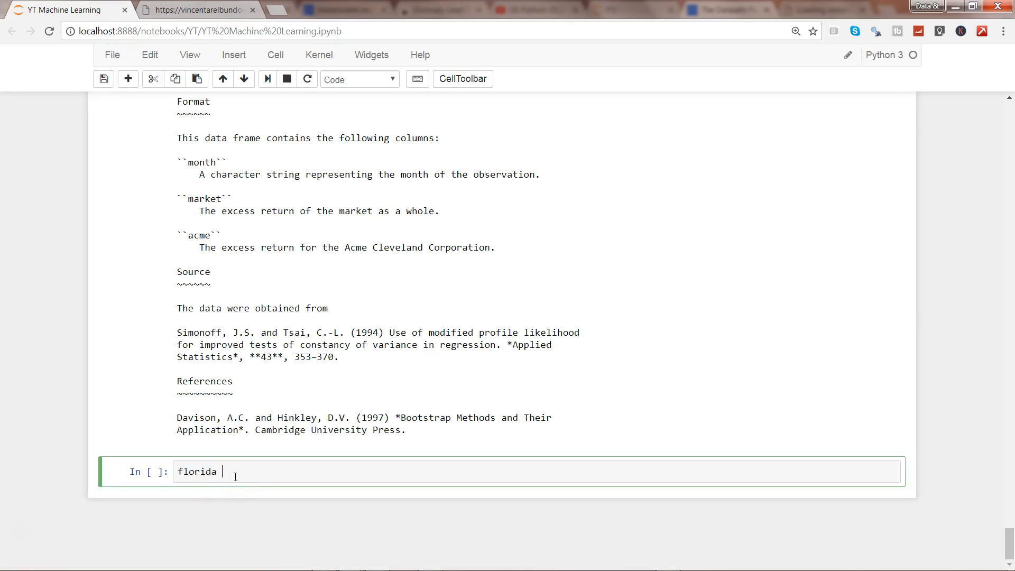
text(= sm.datasets)
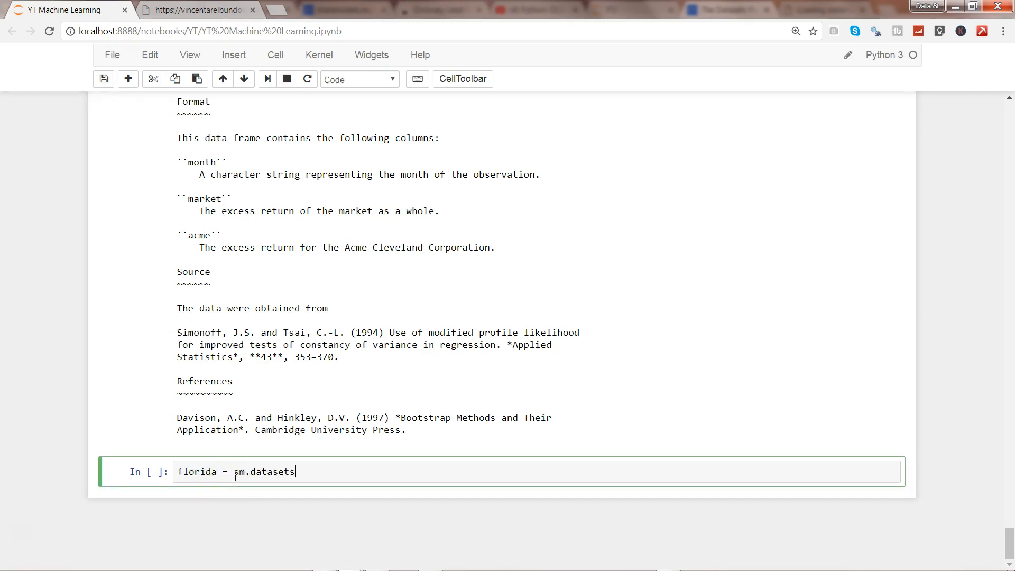
text(.get)
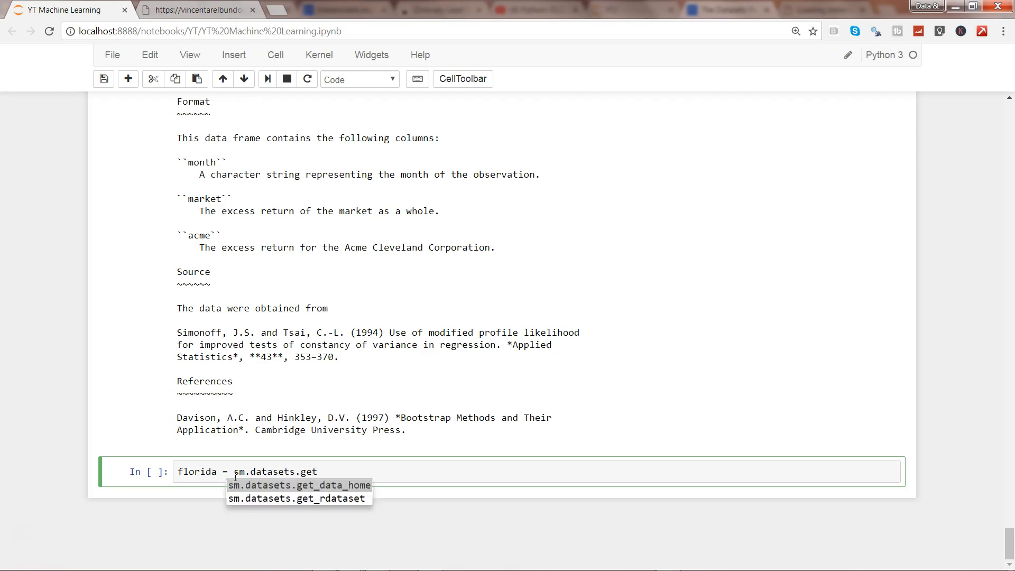
click(298, 499)
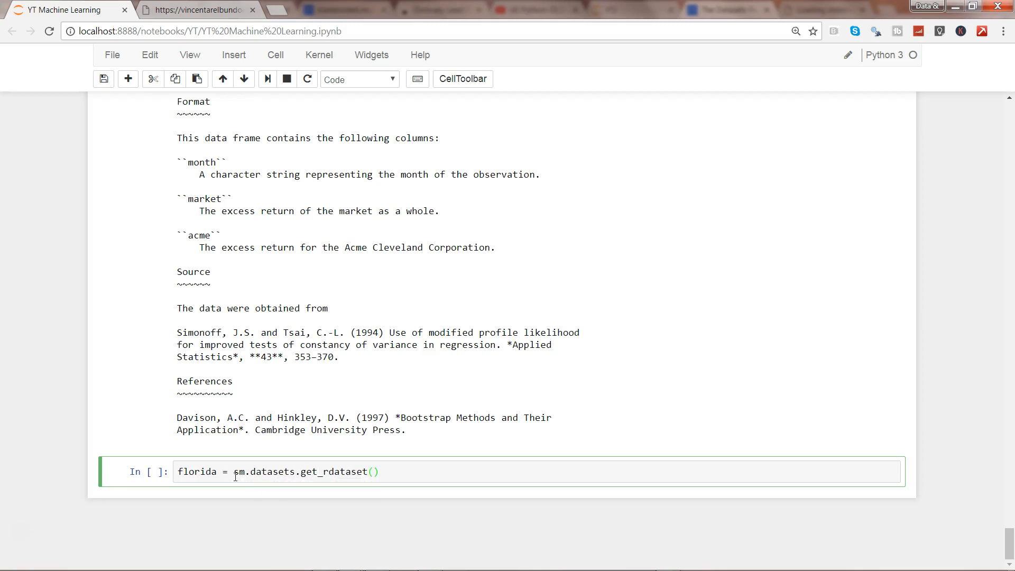
text('')
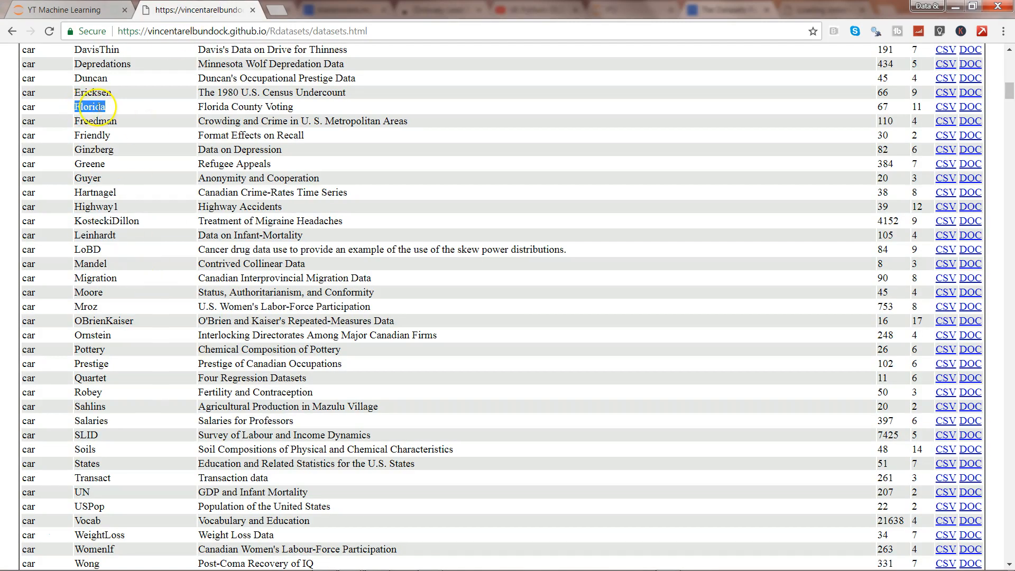
click(58, 10)
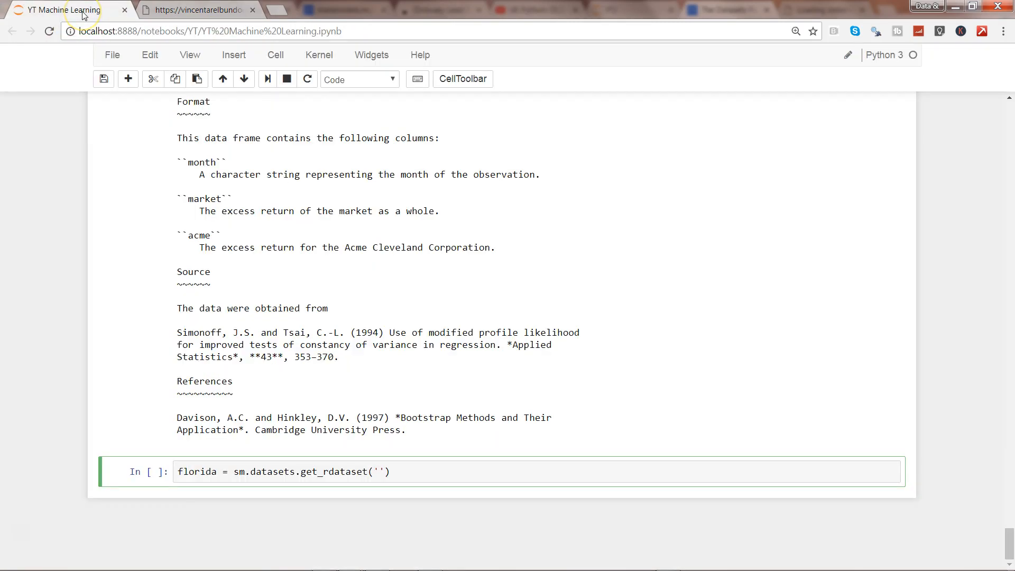
text(Florida','car)
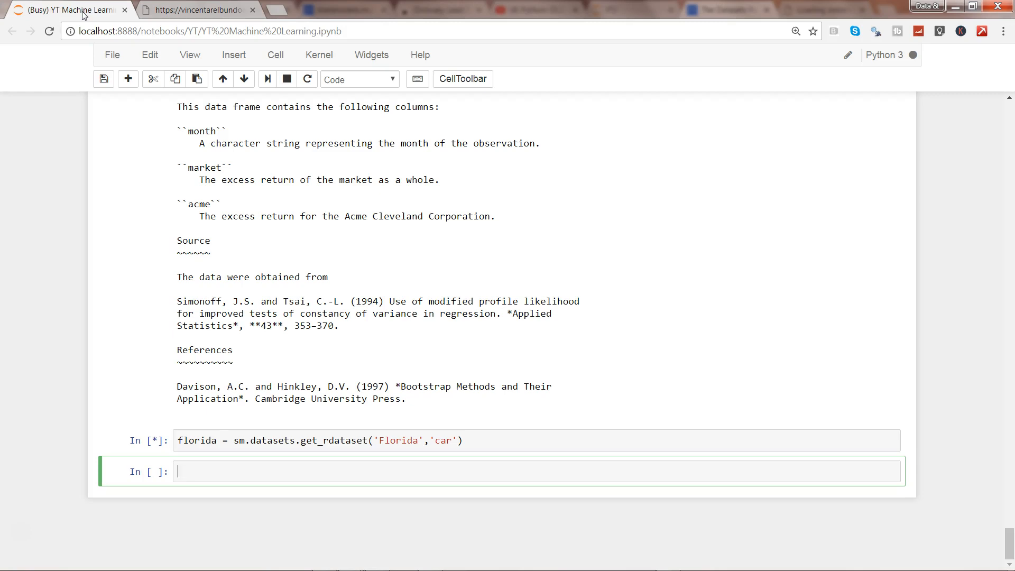
text(florida.data)
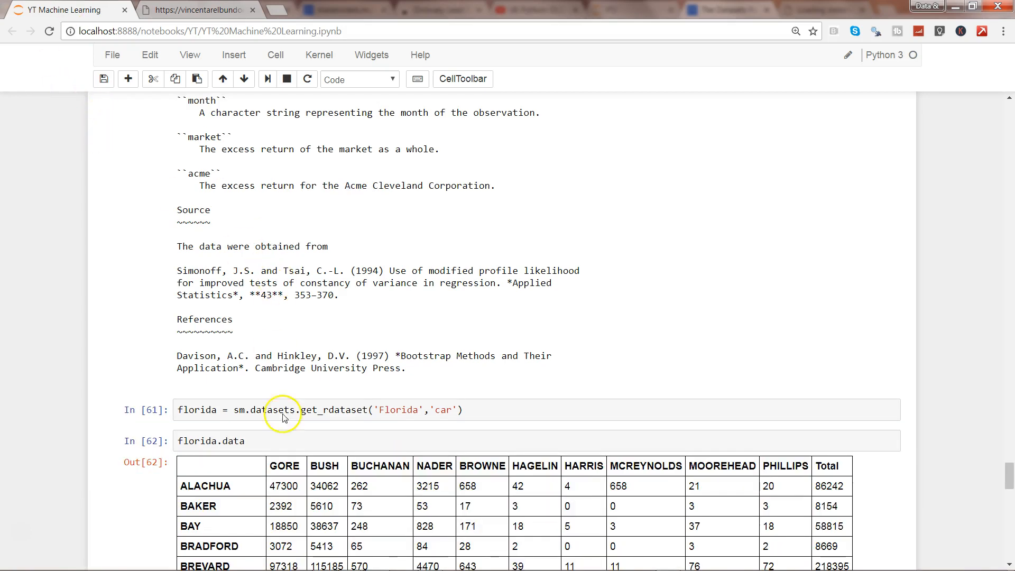
mouse_move(277, 490)
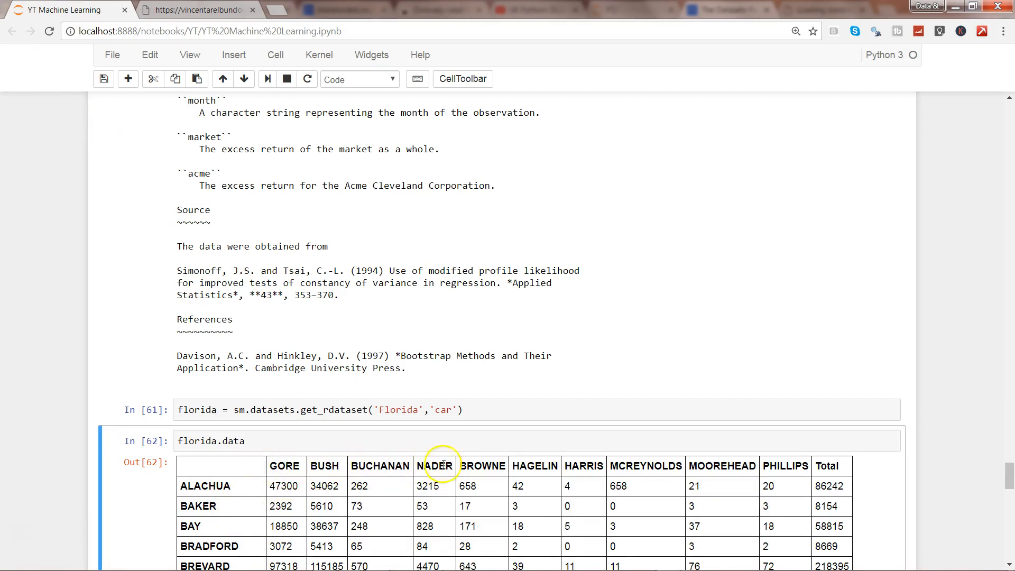
mouse_move(523, 470)
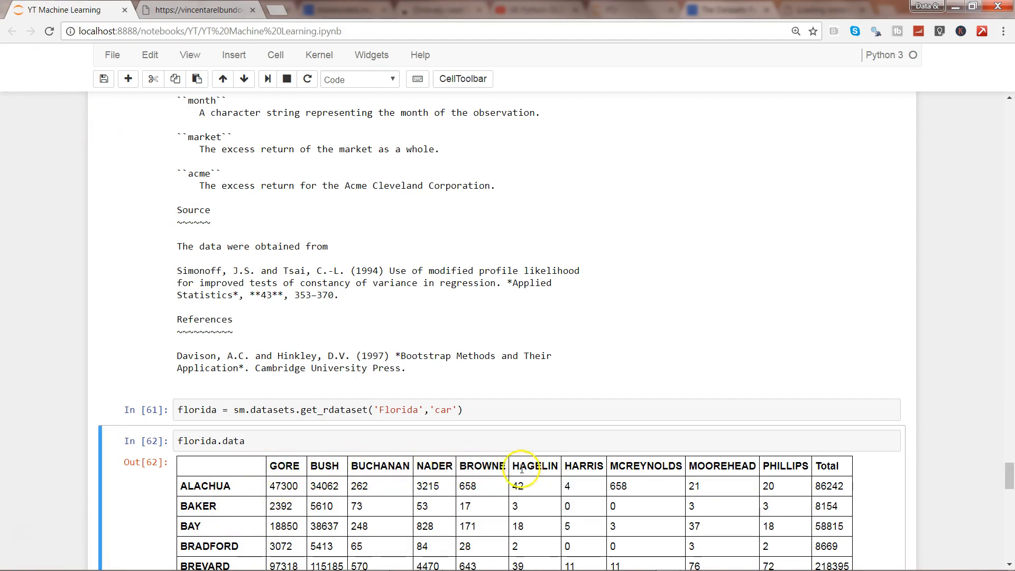
- Scroll through the florida.data output to its end, 67 rows × 11 columns
scroll(down, 3)
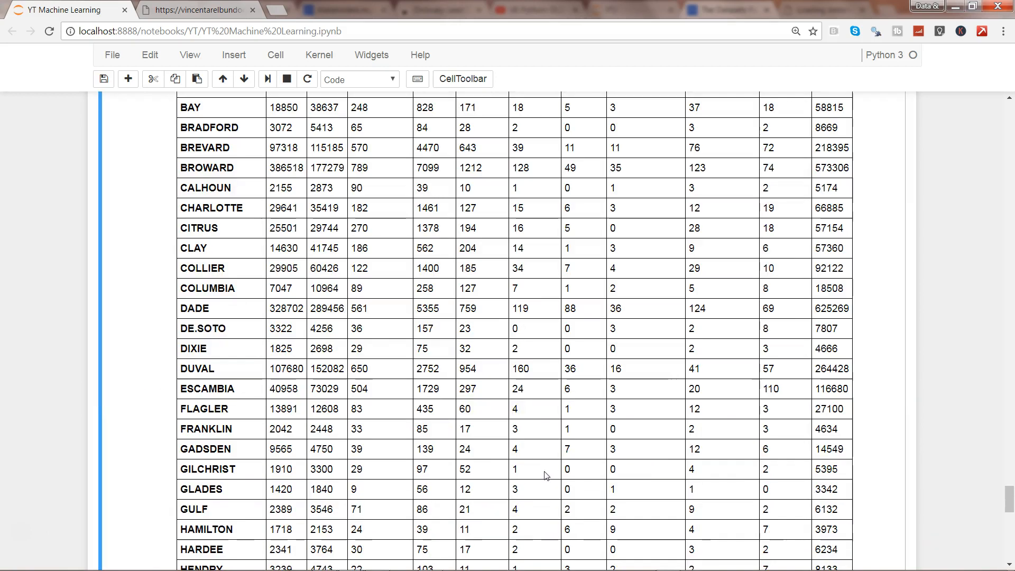
scroll(down, 3)
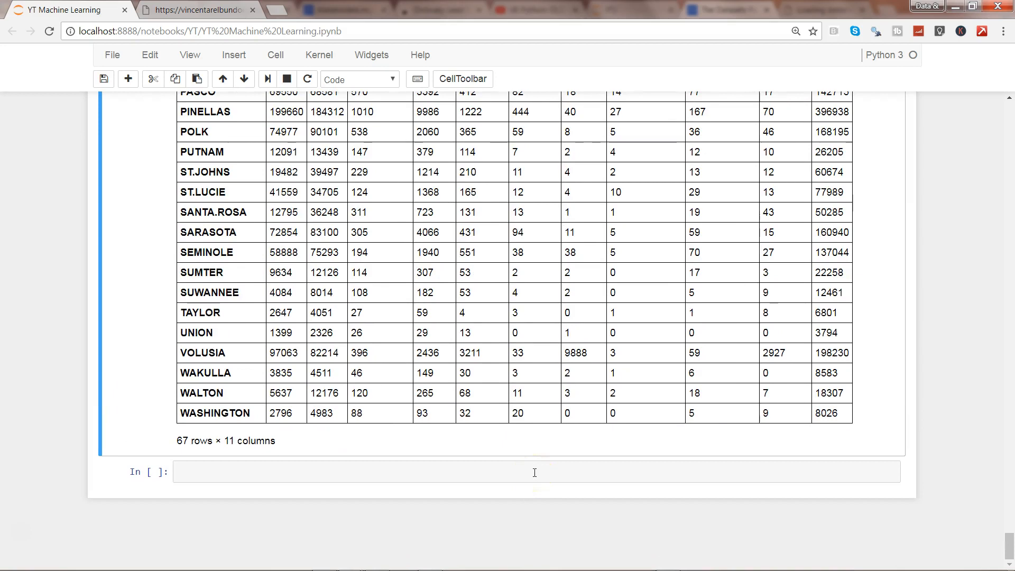
- Run print(florida.__doc__) and read the Florida County Voting documentation through to its source
text(r)
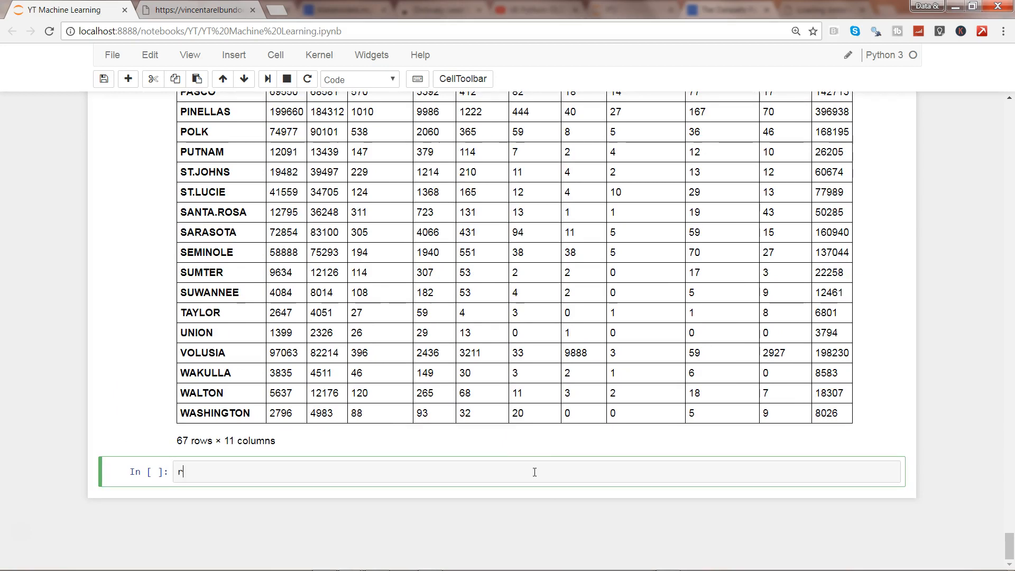
text(print()
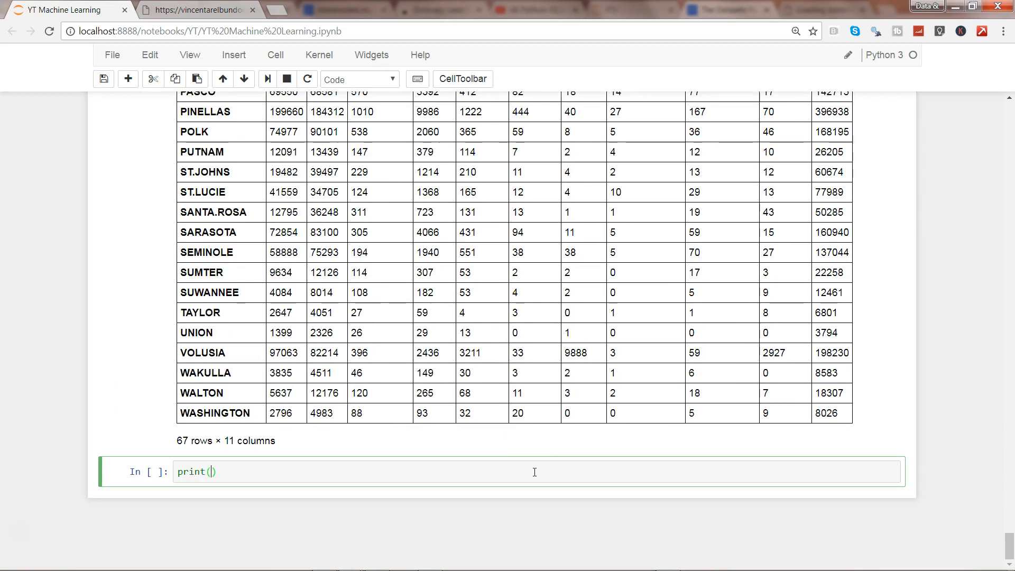
text(flo)
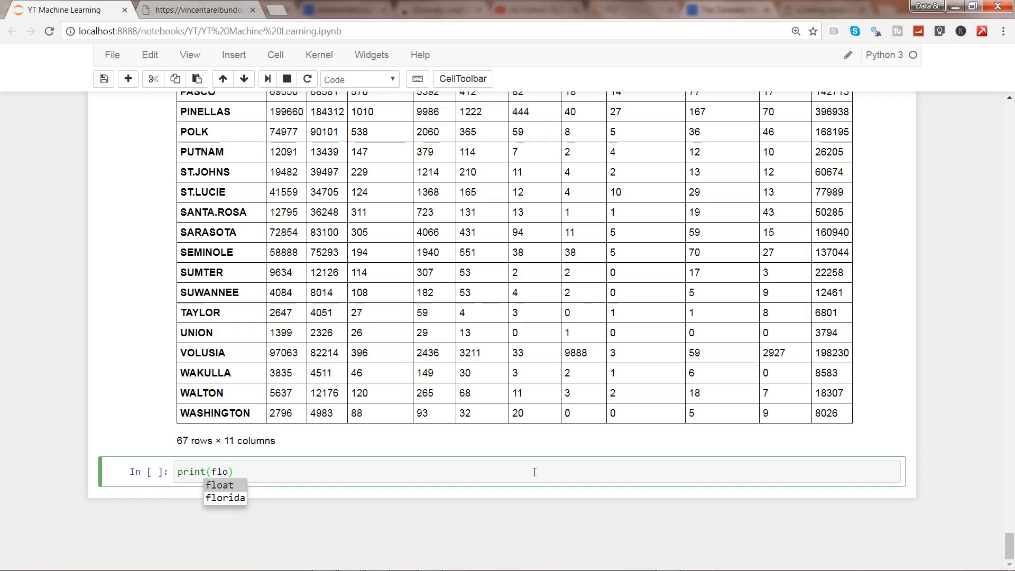
click(224, 496)
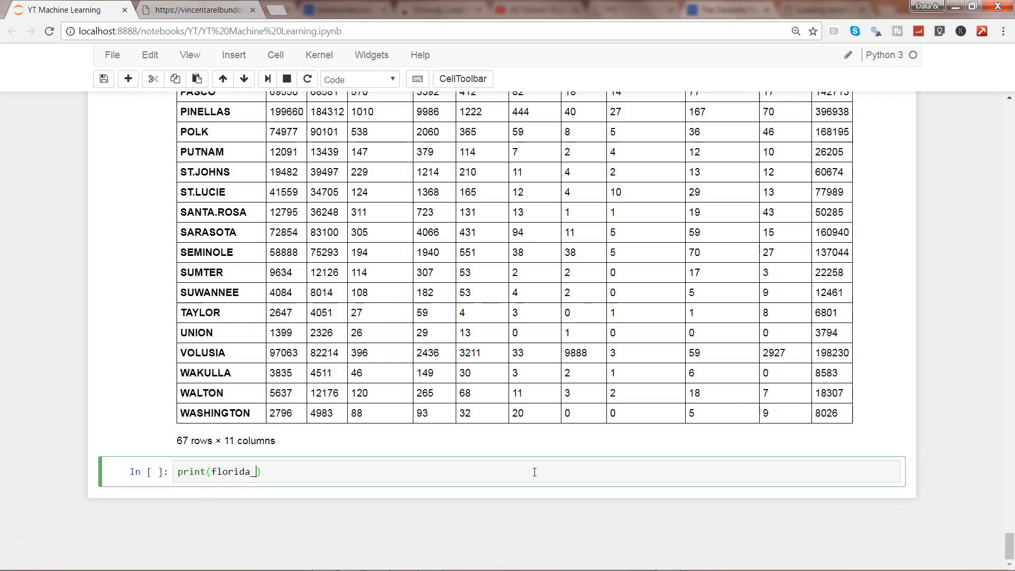
text(.)
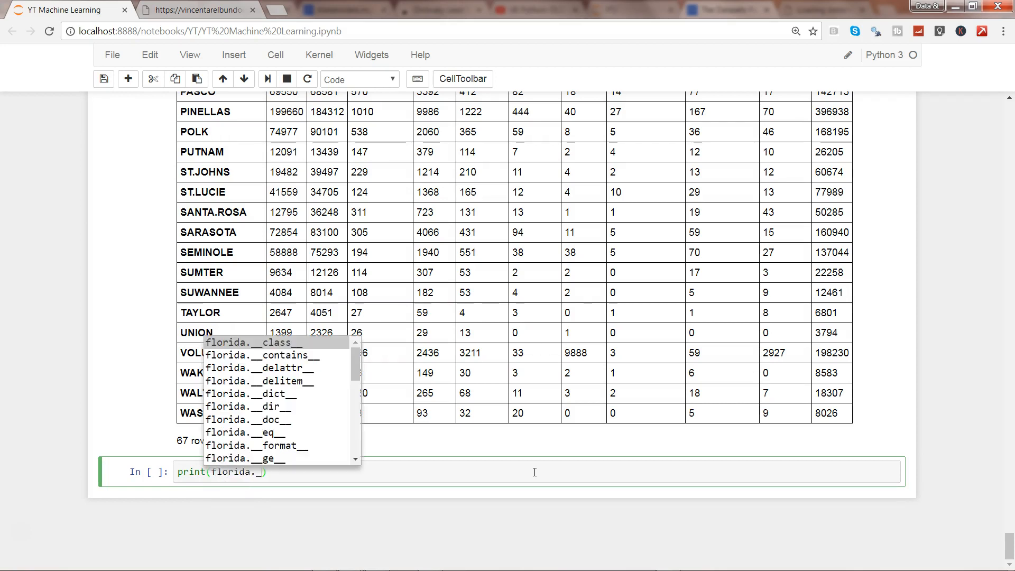
mouse_move(262, 406)
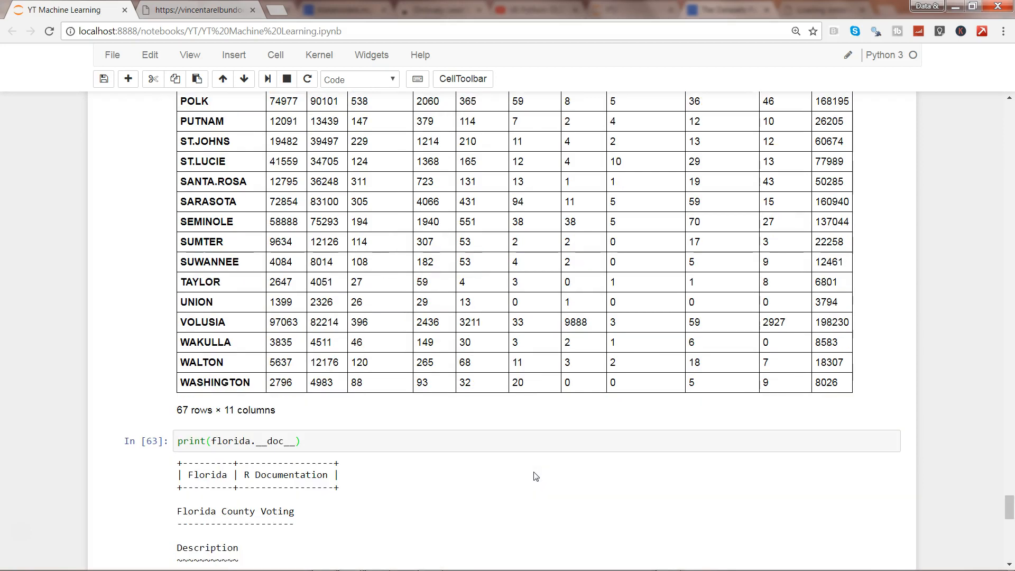
scroll(down, 3)
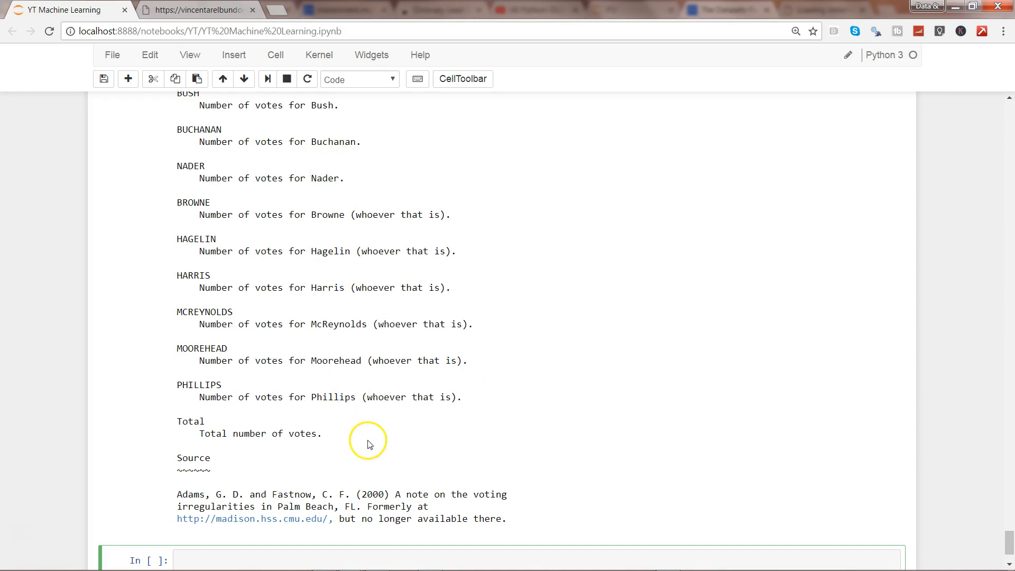